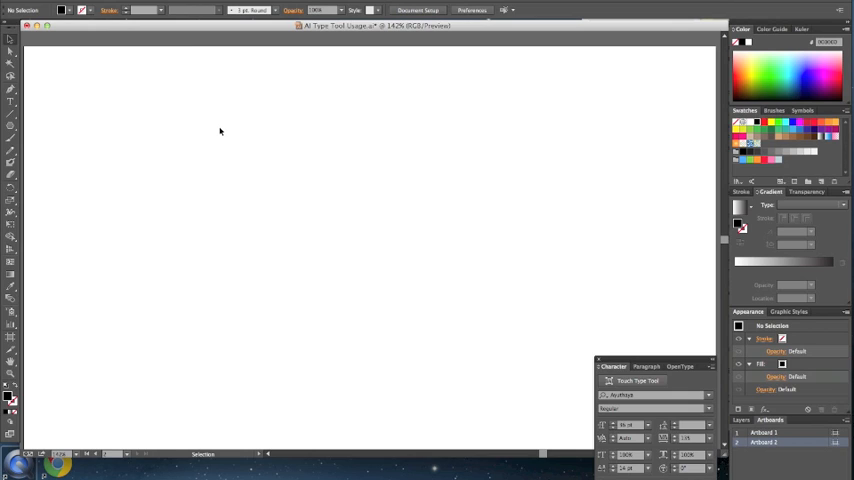
{"action": "mouse_move", "coordinate": [10, 103]}
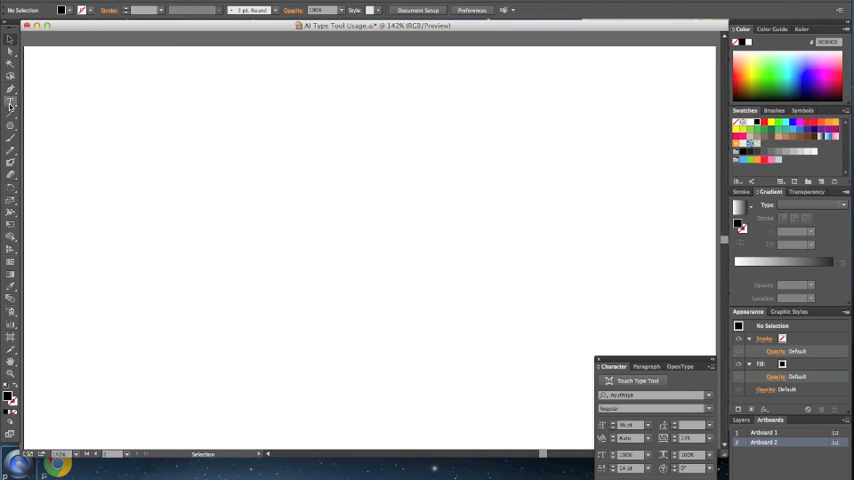
Type 'Hello. Nice to see you.' as point text near the artboard's top left.
{"action": "left_click", "coordinate": [11, 103]}
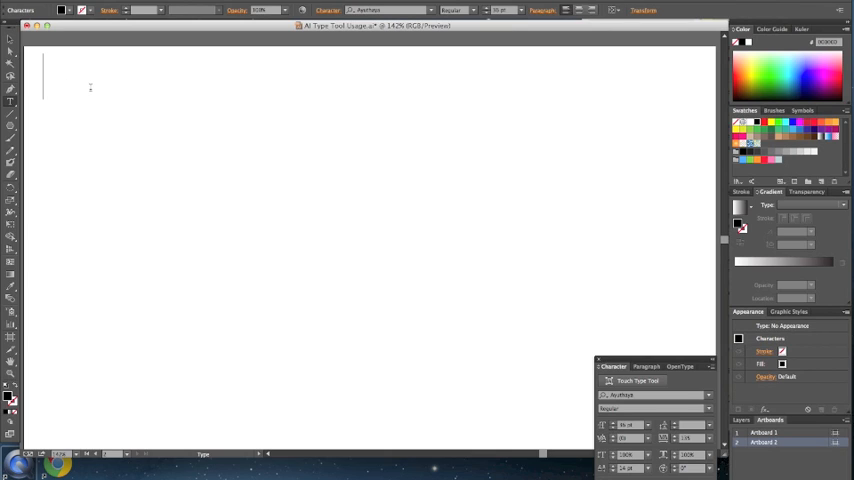
{"action": "type", "text": "H"}
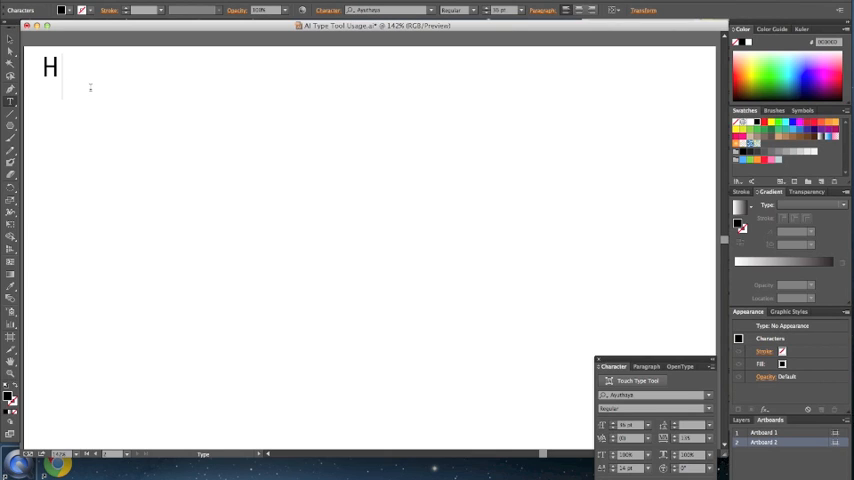
{"action": "type", "text": "ello"}
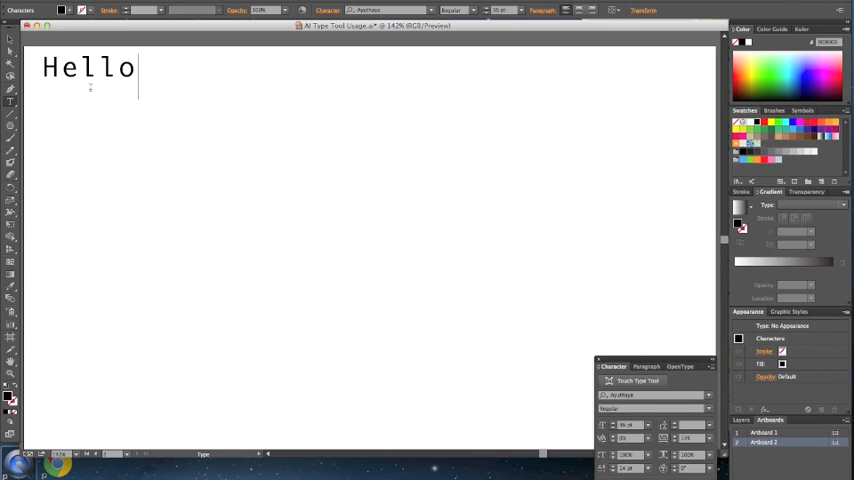
{"action": "type", "text": ". Nice"}
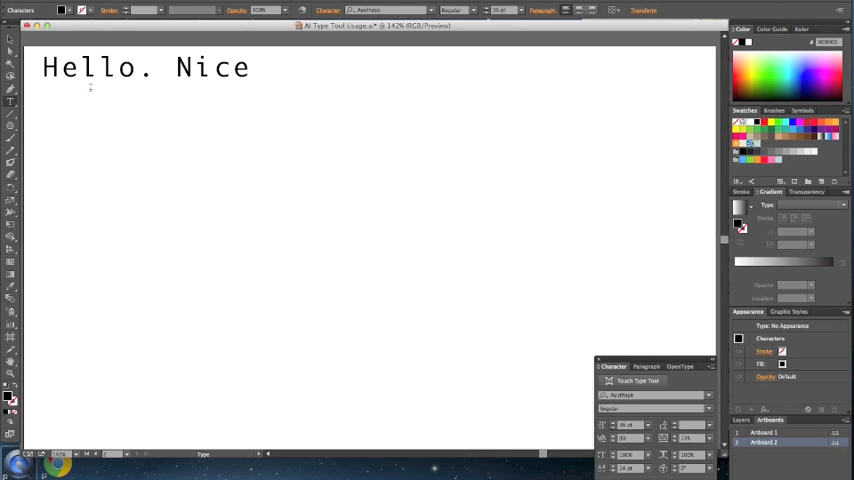
{"action": "type", "text": "to see you."}
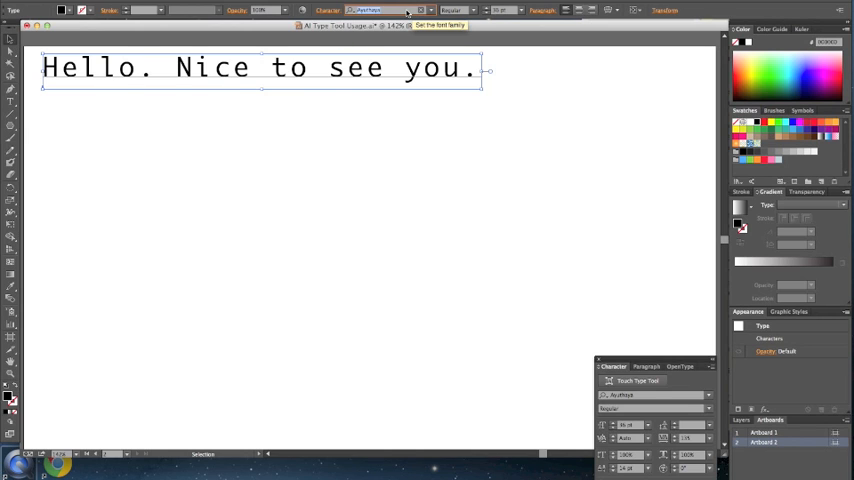
Set the greeting's font to Arial and enlarge it to 48 pt.
{"action": "left_click", "coordinate": [385, 10]}
{"action": "type", "text": "Arial"}
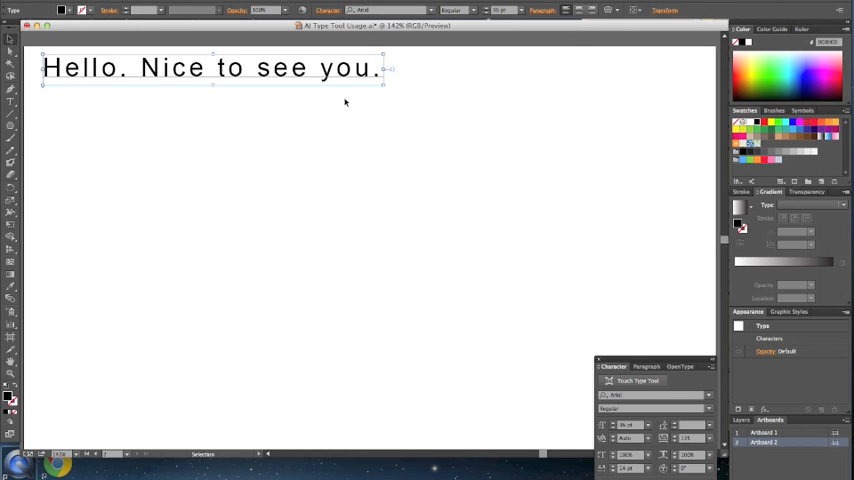
{"action": "mouse_move", "coordinate": [437, 50]}
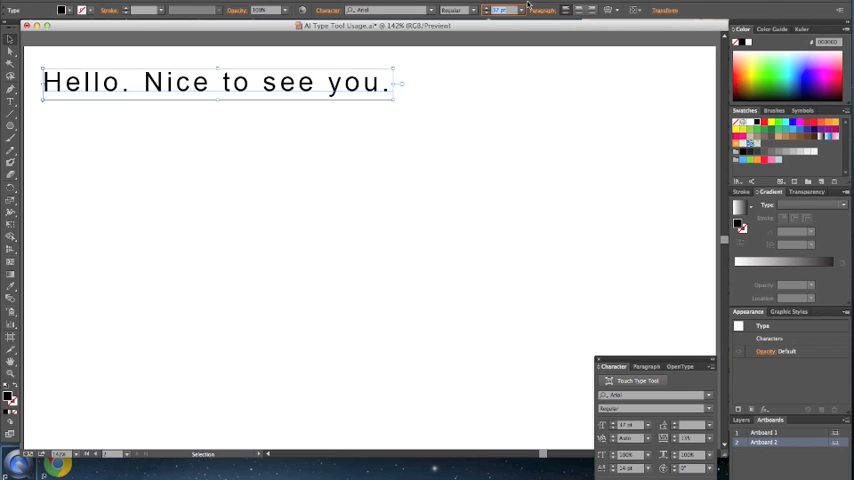
{"action": "left_click", "coordinate": [519, 10]}
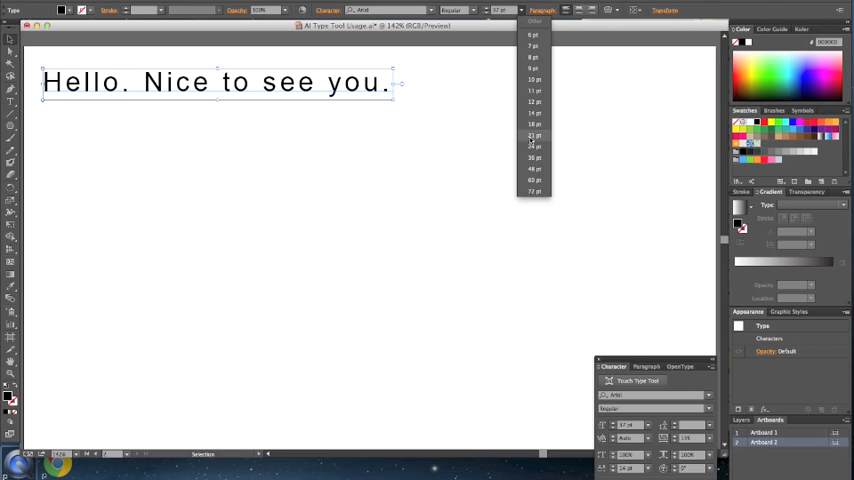
{"action": "left_click", "coordinate": [533, 168]}
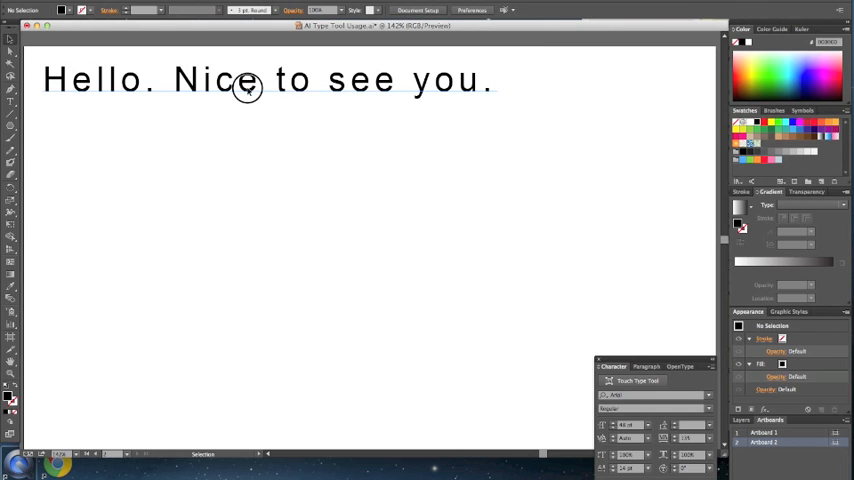
Select the whole greeting text object on the artboard.
{"action": "left_click", "coordinate": [247, 88]}
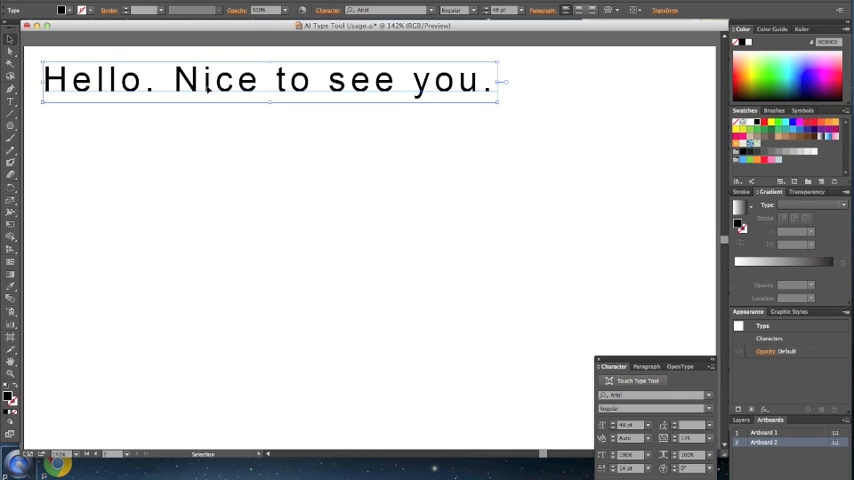
{"action": "mouse_move", "coordinate": [91, 11]}
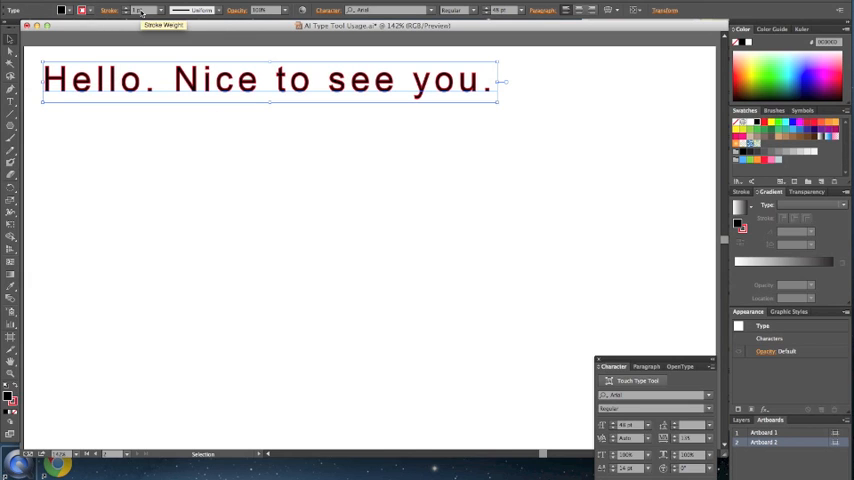
{"action": "mouse_move", "coordinate": [200, 11]}
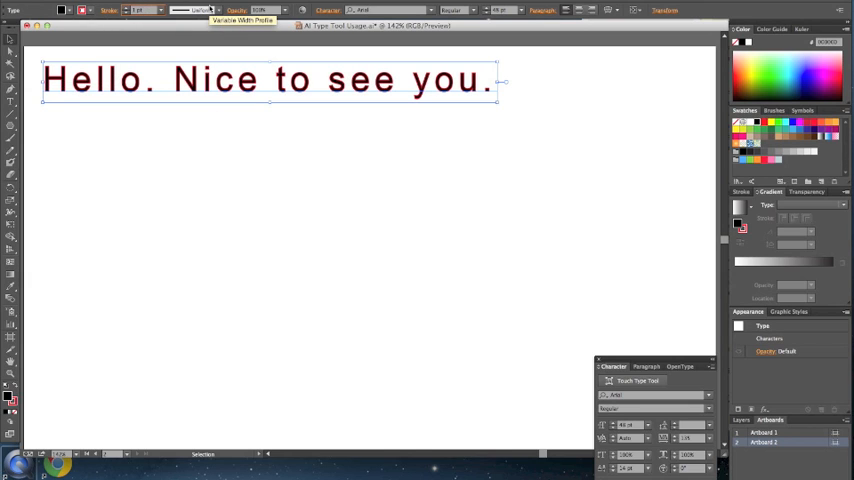
{"action": "mouse_move", "coordinate": [268, 168]}
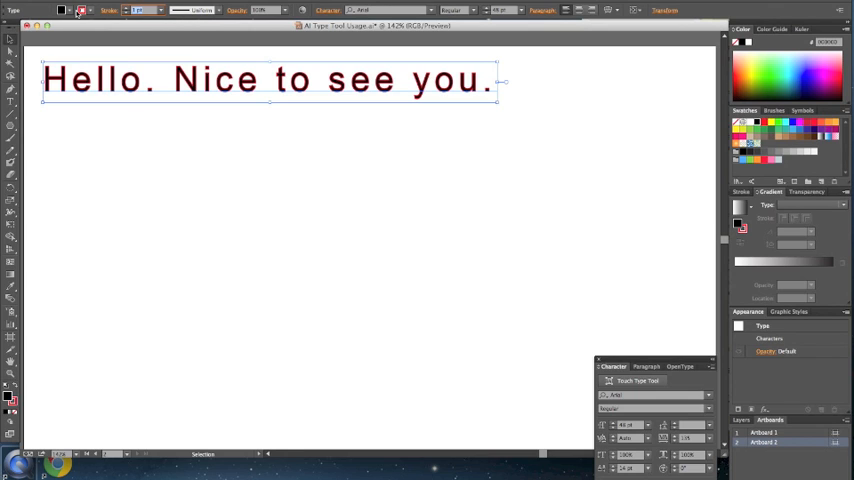
{"action": "mouse_move", "coordinate": [84, 31]}
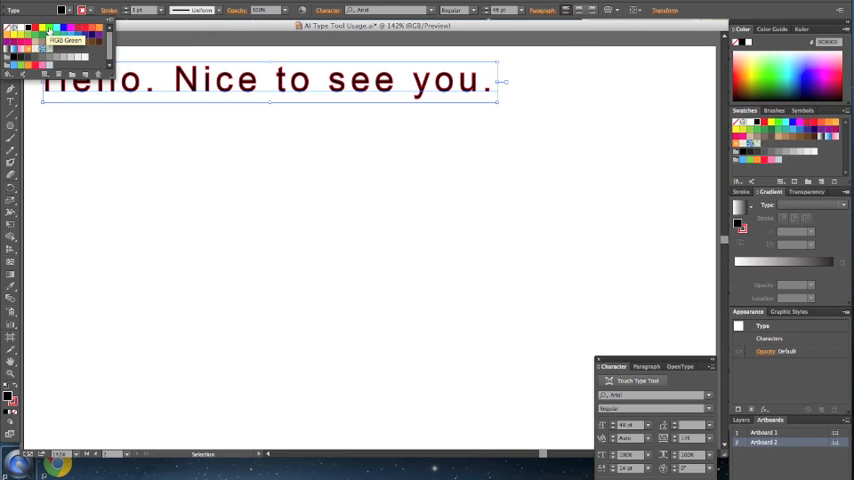
Change the greeting's fill to RGB Green from the Fill swatch.
{"action": "left_click", "coordinate": [48, 33]}
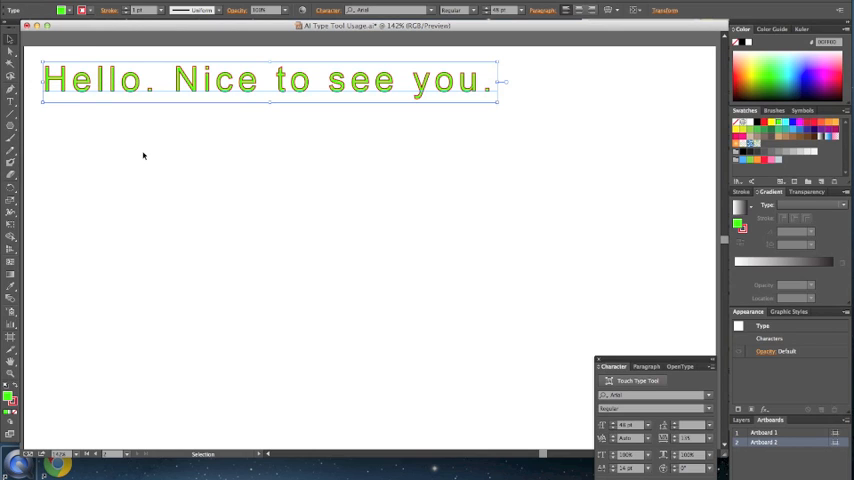
{"action": "mouse_move", "coordinate": [139, 42]}
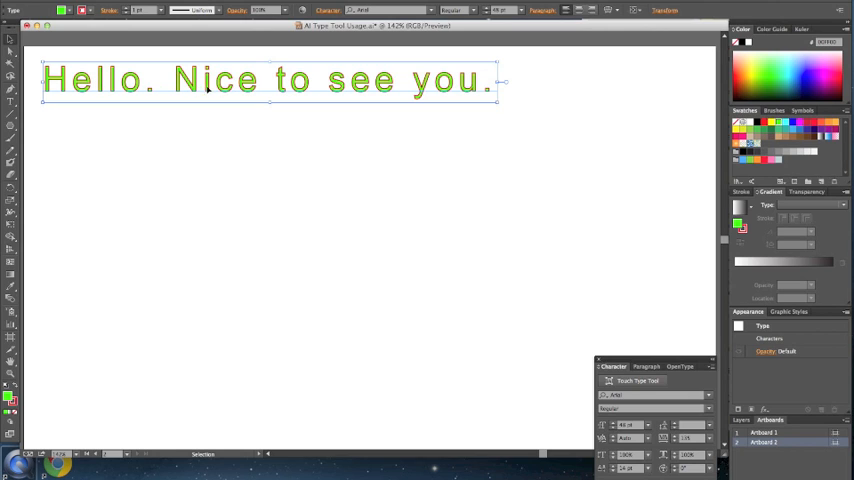
{"action": "mouse_move", "coordinate": [303, 88]}
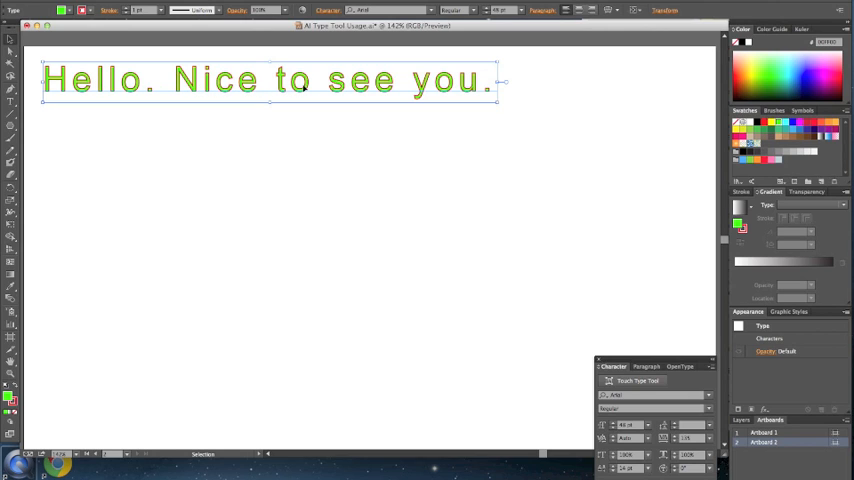
{"action": "mouse_move", "coordinate": [141, 90]}
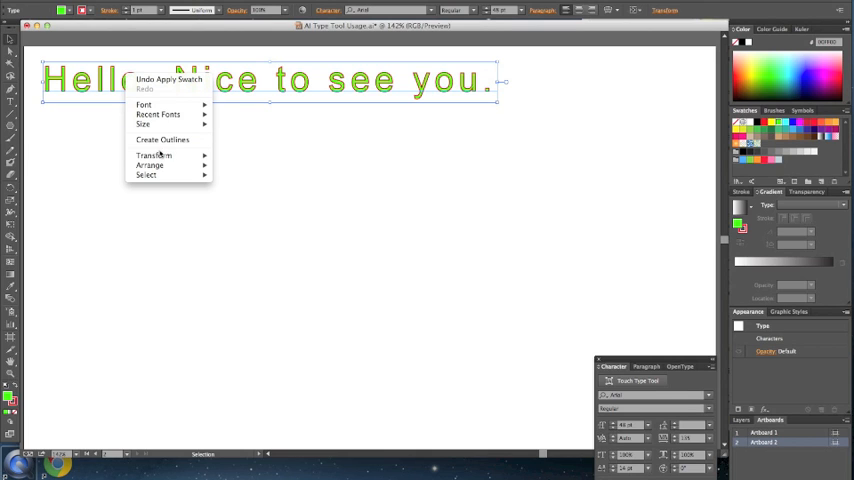
Convert the green greeting text into vector outlines.
{"action": "left_click", "coordinate": [162, 139]}
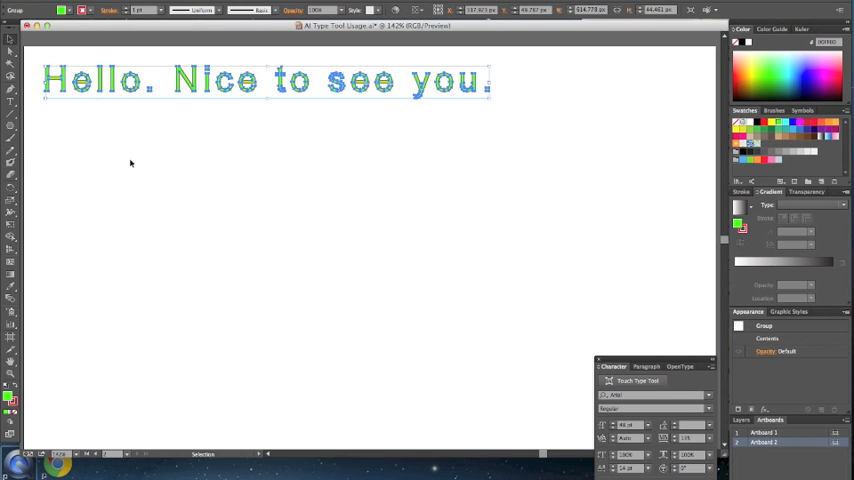
{"action": "mouse_move", "coordinate": [57, 90]}
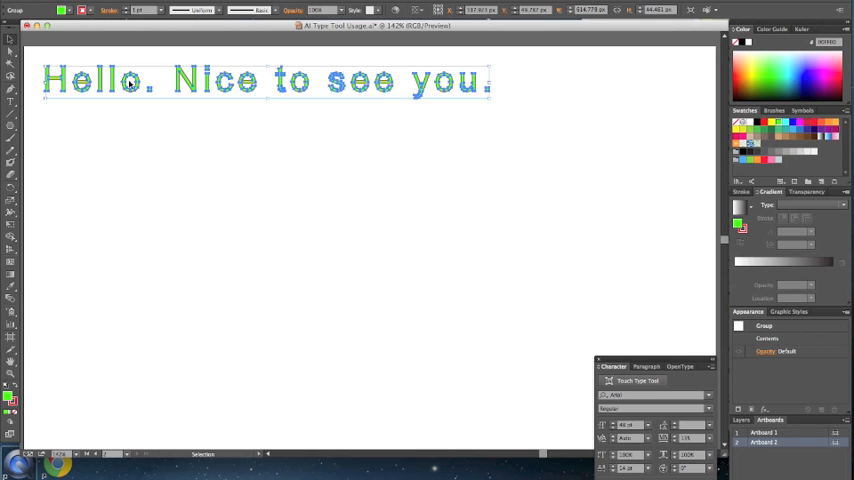
{"action": "mouse_move", "coordinate": [116, 130]}
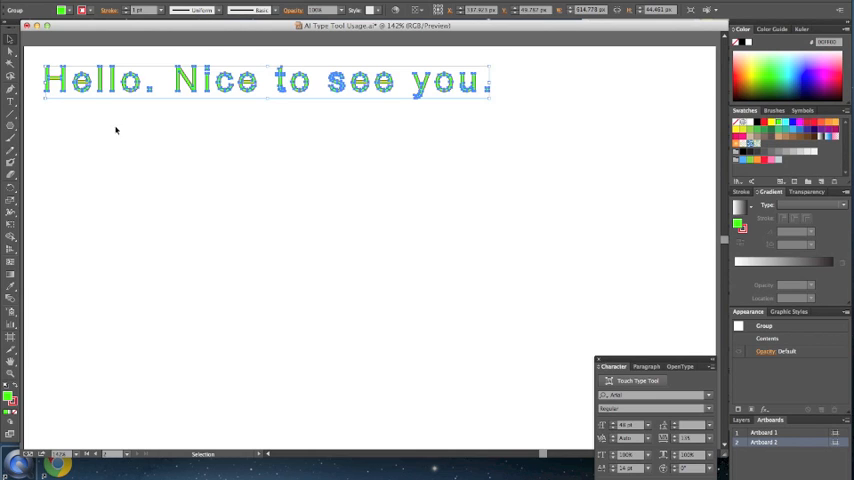
{"action": "mouse_move", "coordinate": [116, 85]}
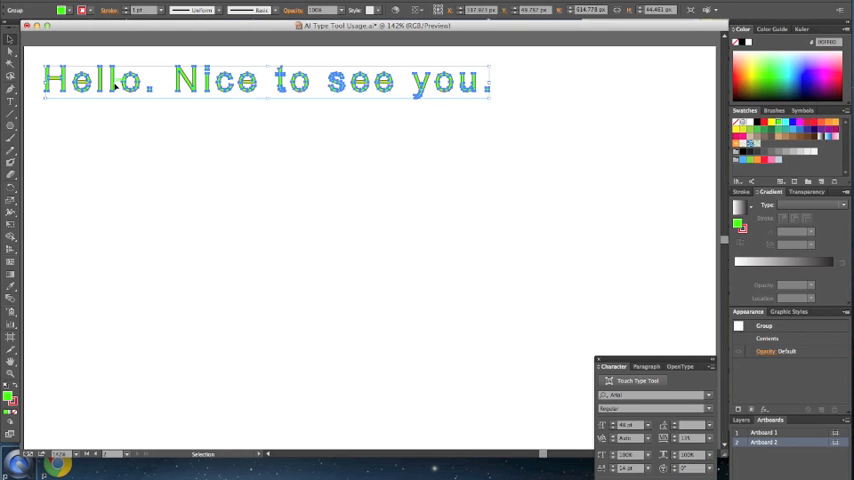
{"action": "mouse_move", "coordinate": [144, 149]}
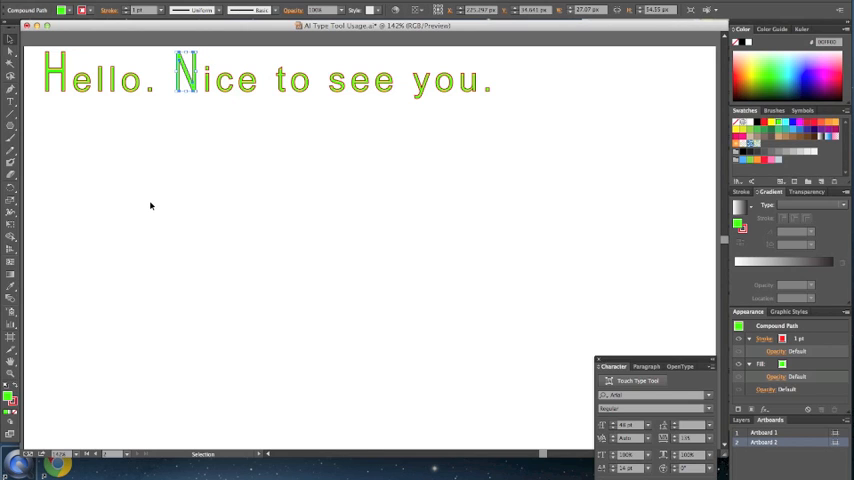
{"action": "mouse_move", "coordinate": [95, 130]}
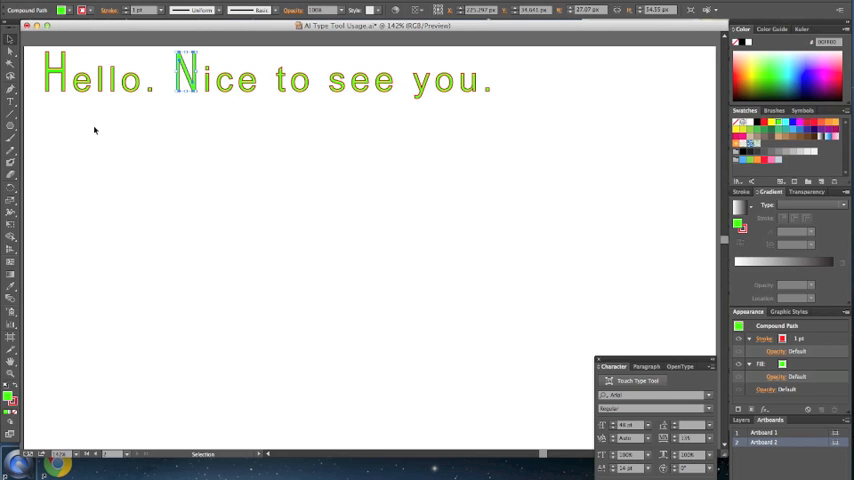
{"action": "mouse_move", "coordinate": [85, 117]}
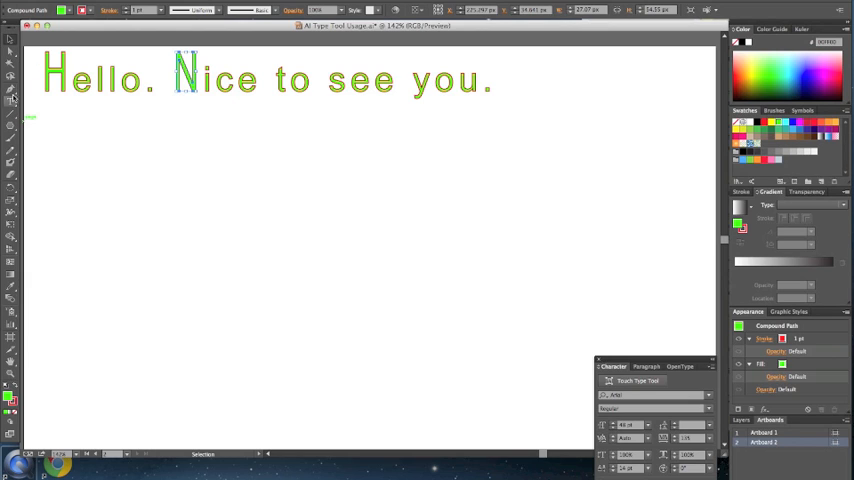
Pick the anchor point editing tool for reshaping the outlined letters.
{"action": "left_click", "coordinate": [57, 72]}
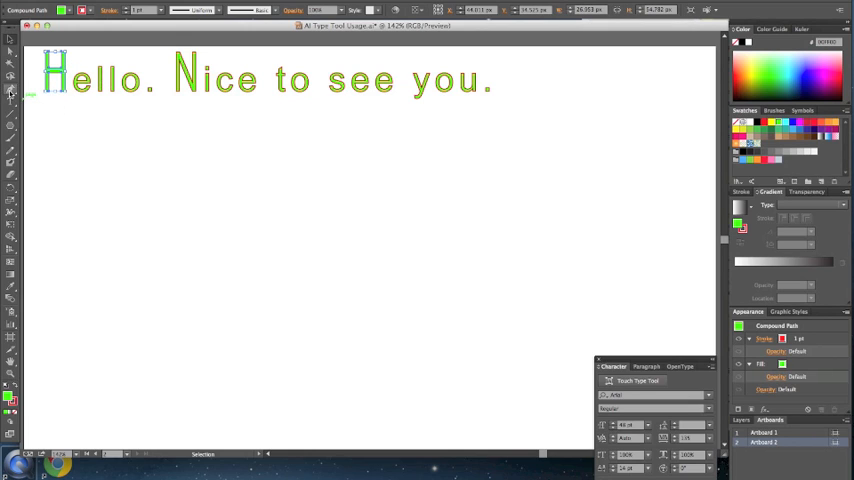
{"action": "left_click", "coordinate": [11, 91]}
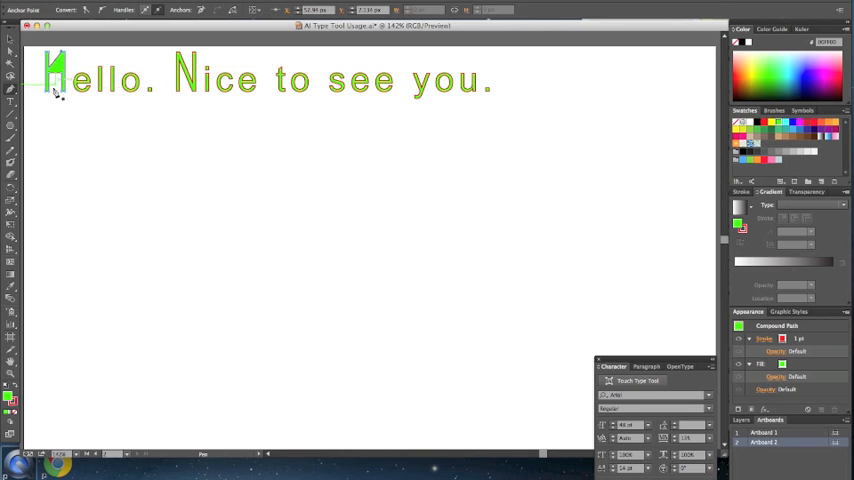
{"action": "mouse_move", "coordinate": [52, 107]}
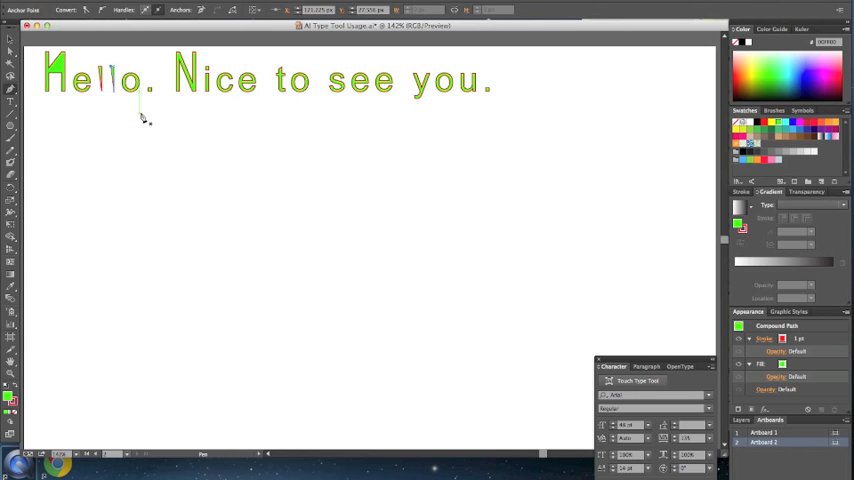
{"action": "mouse_move", "coordinate": [145, 98]}
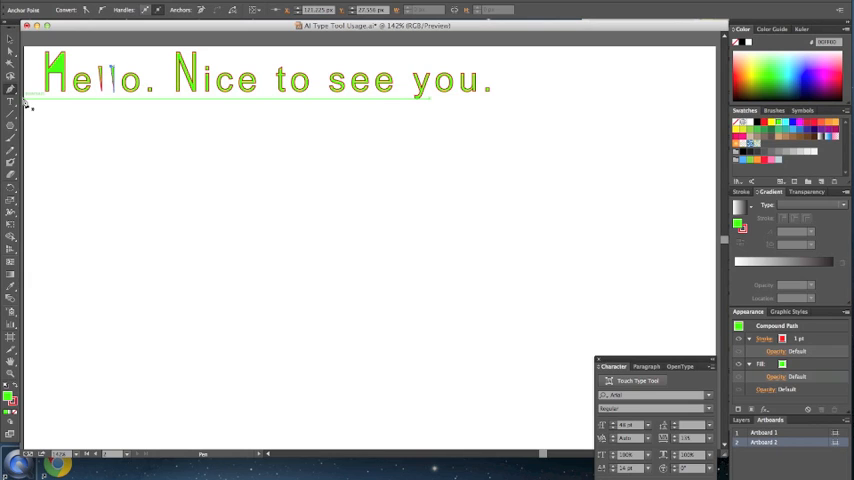
{"action": "mouse_move", "coordinate": [13, 103]}
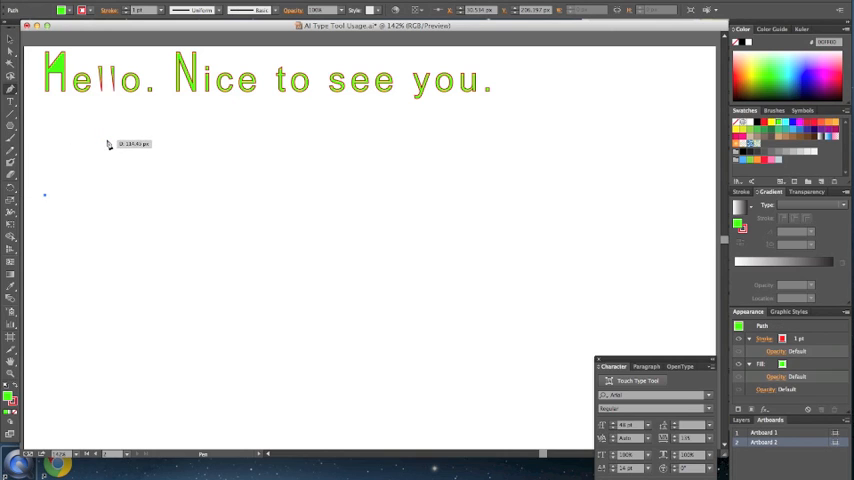
Drag out five curved Pen segments forming a wavy path beneath the greeting.
{"action": "left_click_drag", "start_coordinate": [45, 195], "coordinate": [165, 143]}
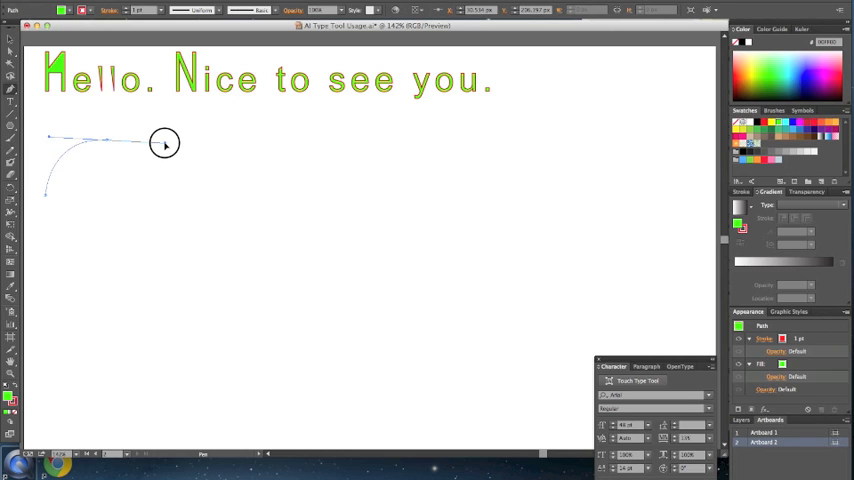
{"action": "left_click_drag", "start_coordinate": [165, 143], "coordinate": [161, 191]}
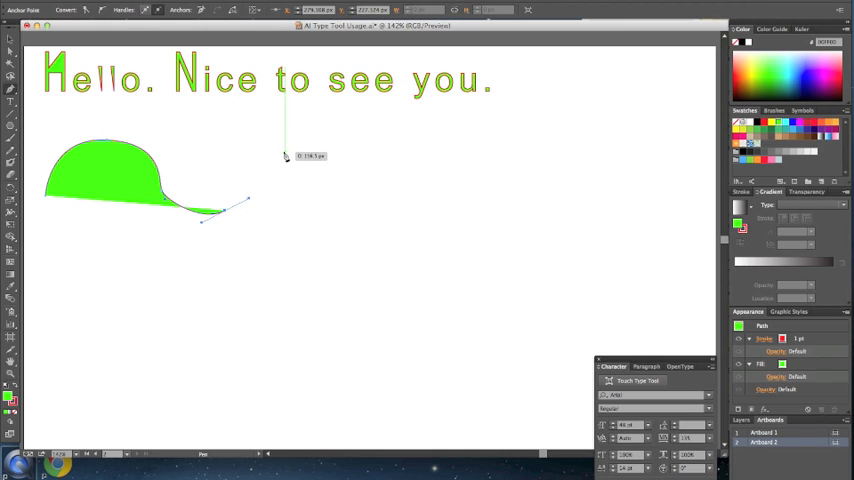
{"action": "left_click_drag", "start_coordinate": [285, 155], "coordinate": [337, 143]}
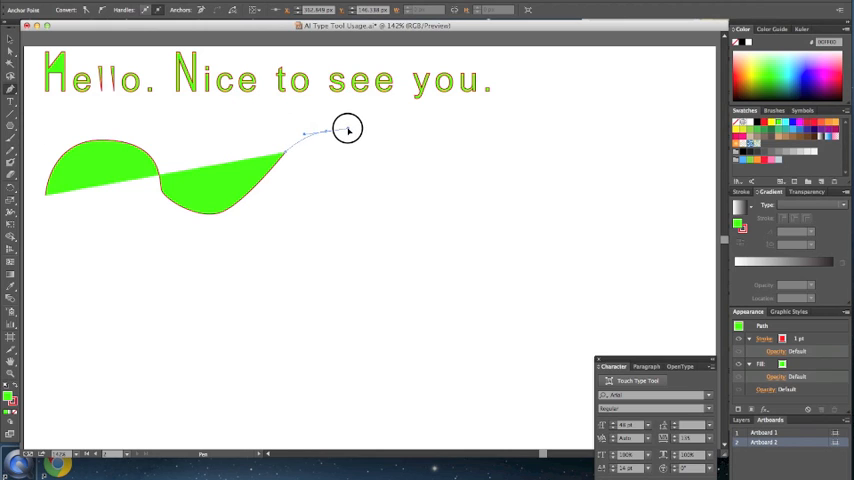
{"action": "left_click_drag", "start_coordinate": [347, 130], "coordinate": [391, 195]}
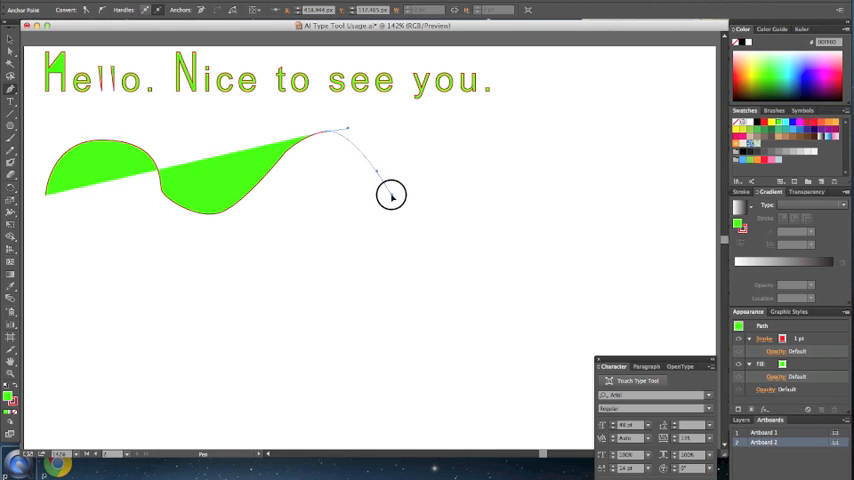
{"action": "left_click_drag", "start_coordinate": [391, 195], "coordinate": [383, 190]}
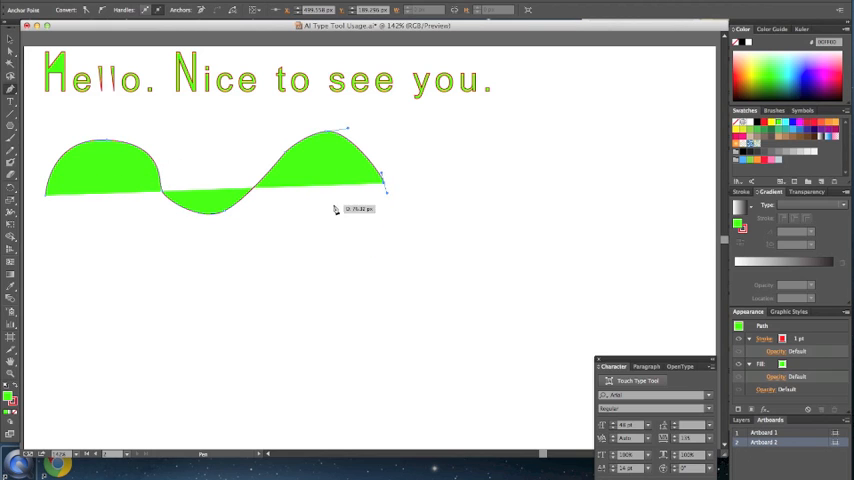
{"action": "mouse_move", "coordinate": [111, 281]}
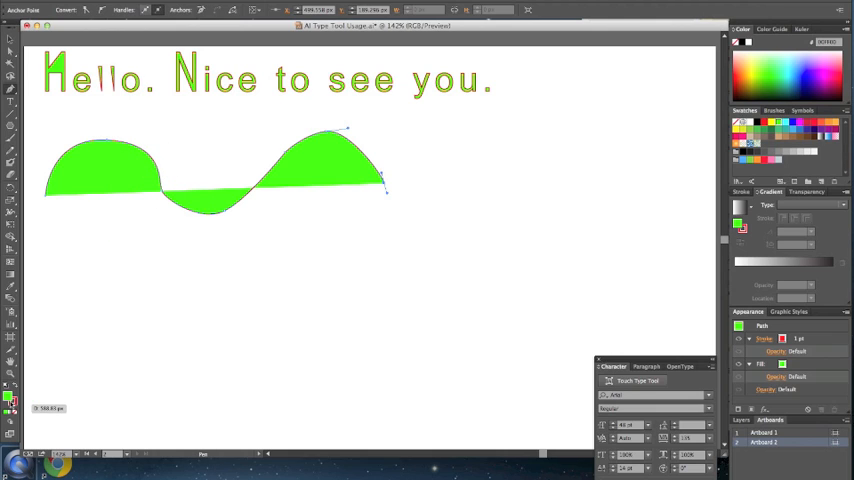
{"action": "mouse_move", "coordinate": [13, 420]}
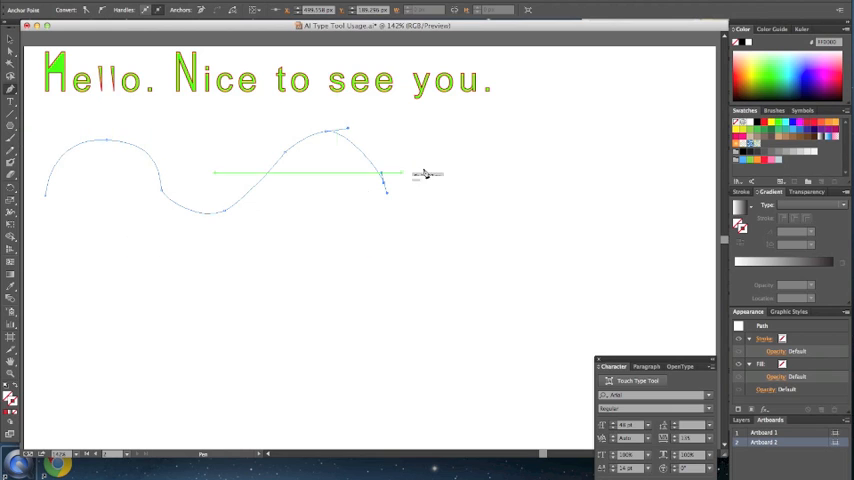
Type 'Hello. Nice to see you.' along the wavy curve with Type on a Path.
{"action": "left_click", "coordinate": [12, 105]}
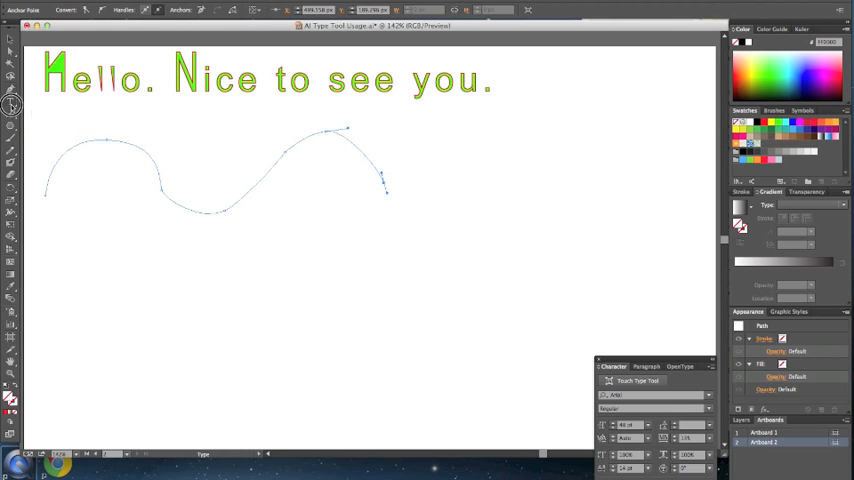
{"action": "left_click", "coordinate": [12, 104]}
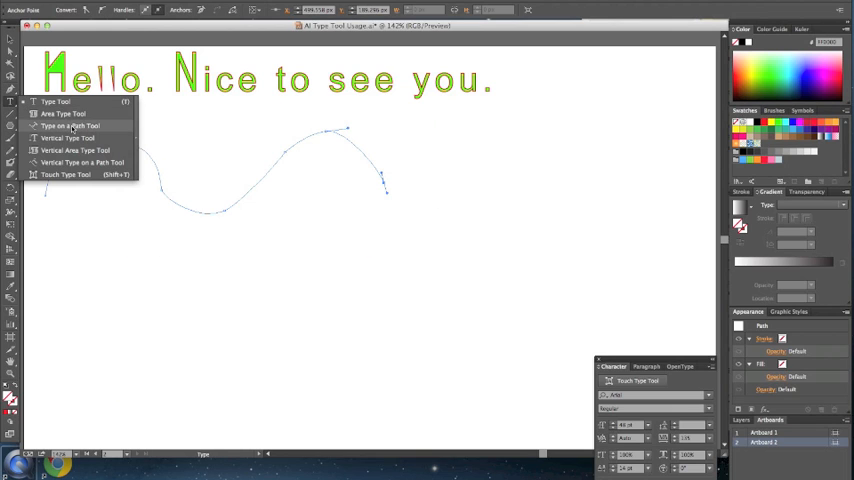
{"action": "left_click", "coordinate": [68, 126]}
{"action": "type", "text": "He"}
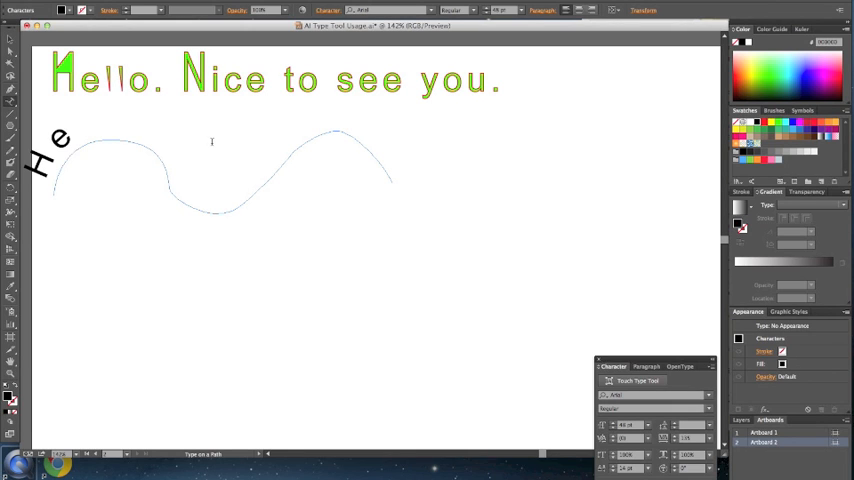
{"action": "type", "text": "llo. Nice to see"}
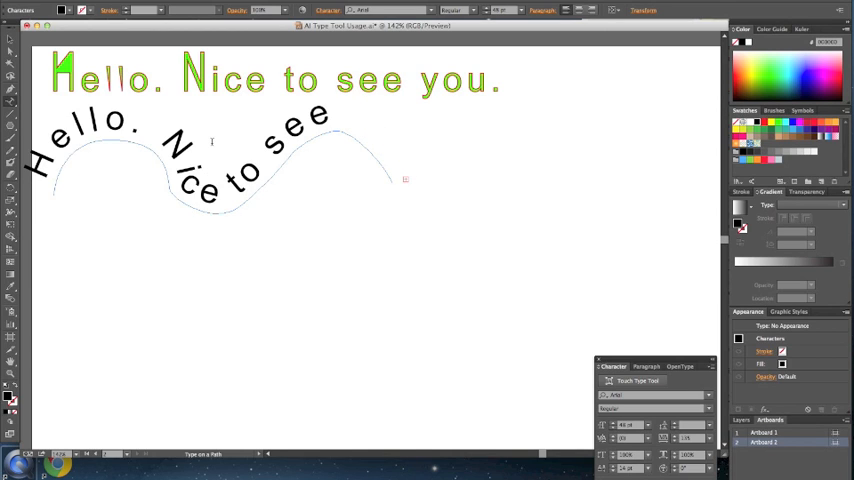
{"action": "type", "text": "you"}
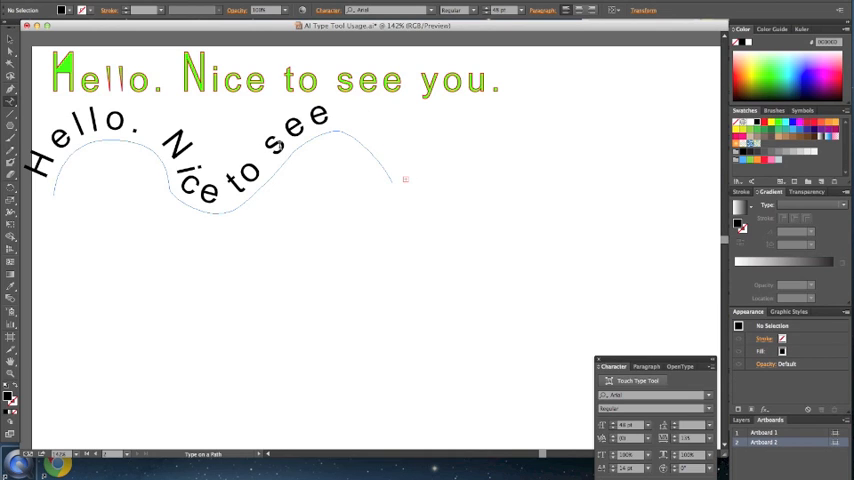
{"action": "left_click", "coordinate": [200, 170]}
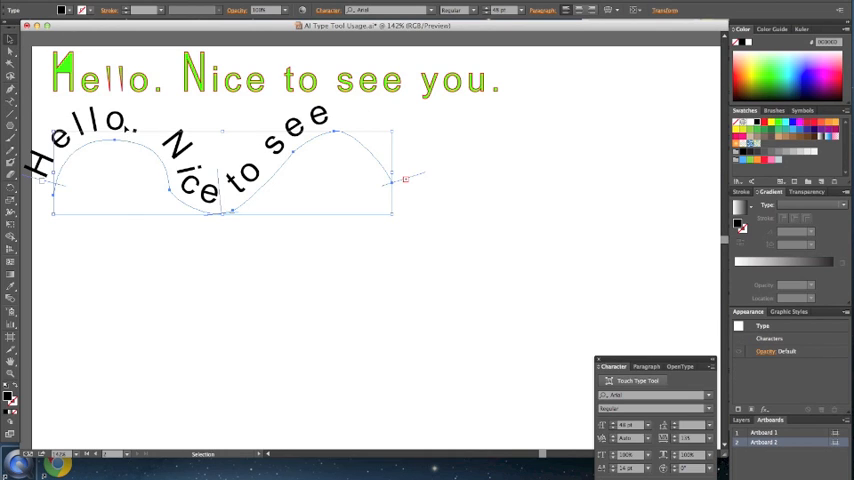
{"action": "mouse_move", "coordinate": [504, 18]}
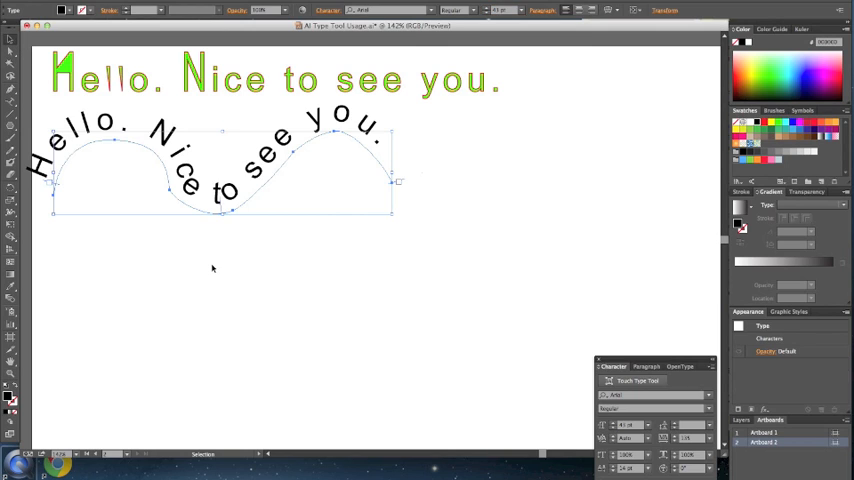
{"action": "left_click", "coordinate": [212, 267]}
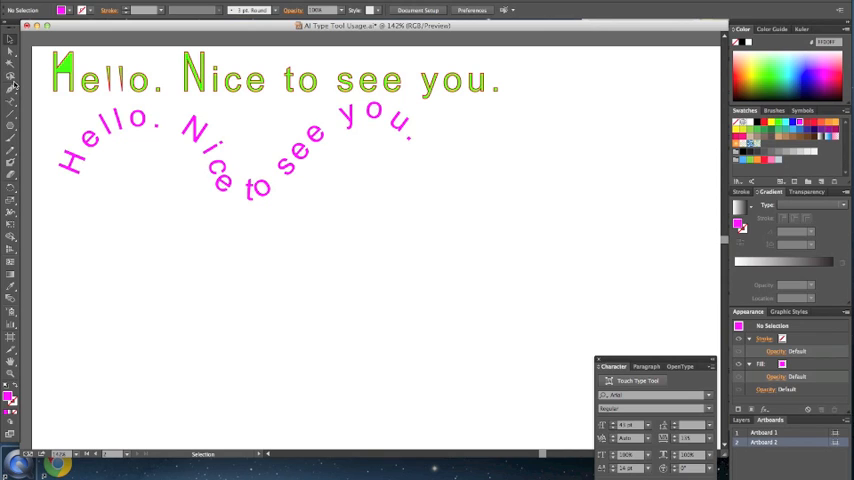
{"action": "mouse_move", "coordinate": [11, 103]}
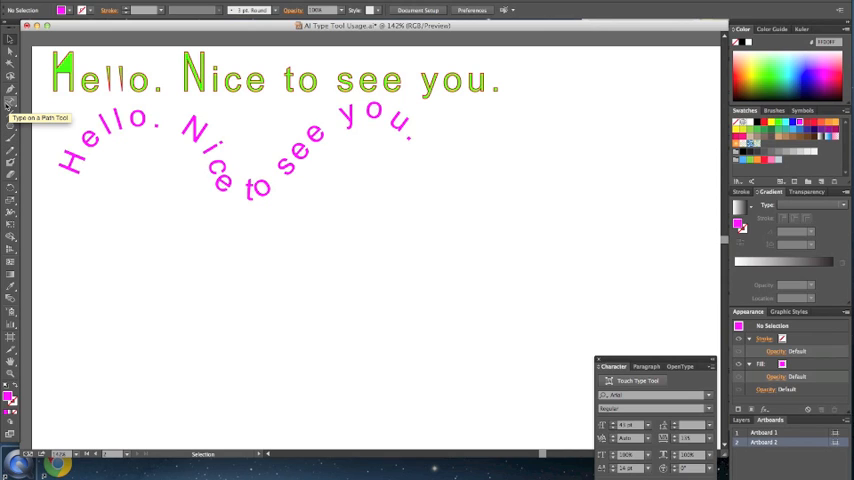
{"action": "mouse_move", "coordinate": [11, 95]}
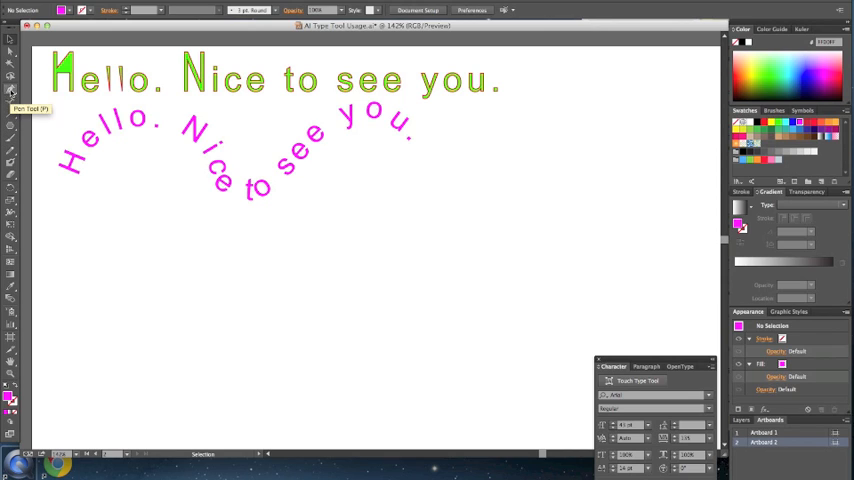
Switch to the Pen tool at the lower left of the artboard.
{"action": "left_click", "coordinate": [127, 290]}
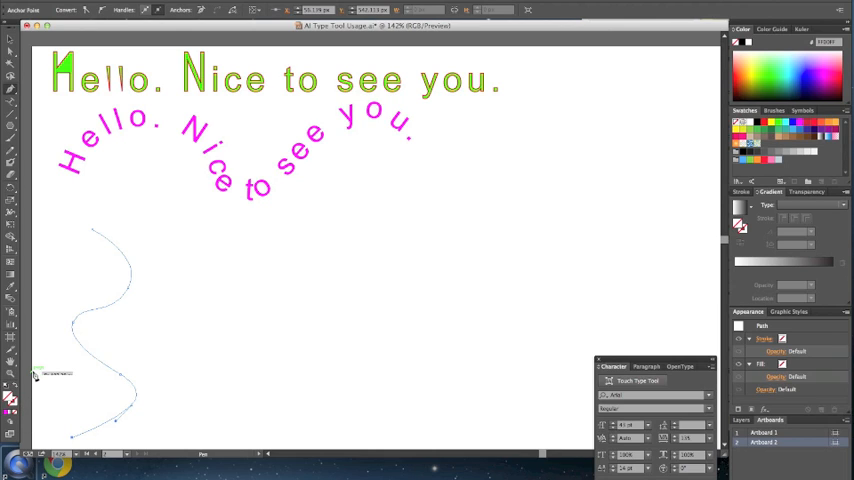
{"action": "mouse_move", "coordinate": [10, 103]}
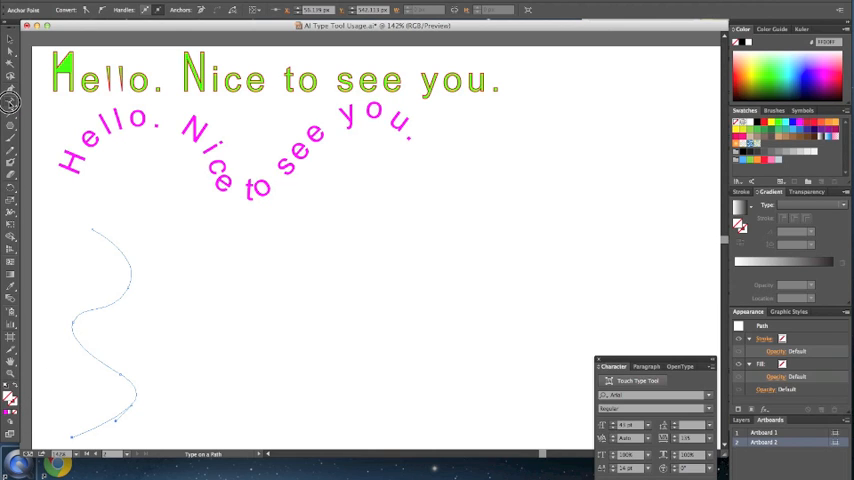
Run the greeting down the vertical path with Vertical Type on a Path at 18 pt.
{"action": "left_click", "coordinate": [11, 103]}
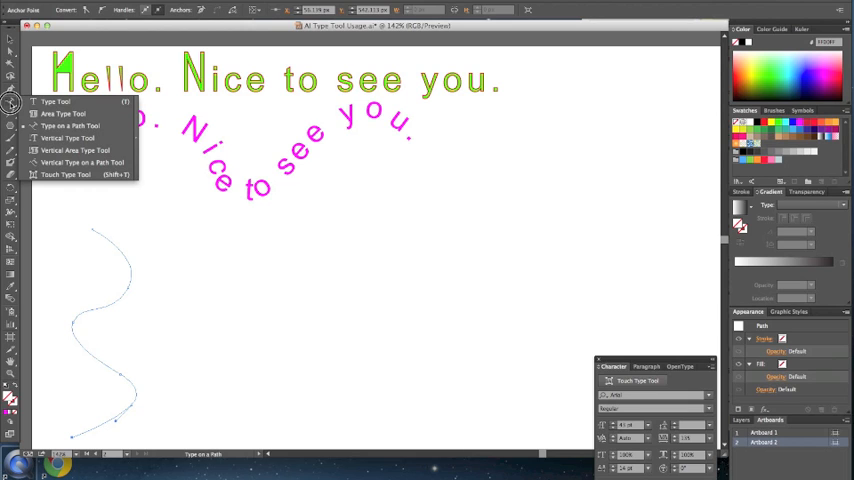
{"action": "left_click", "coordinate": [73, 150]}
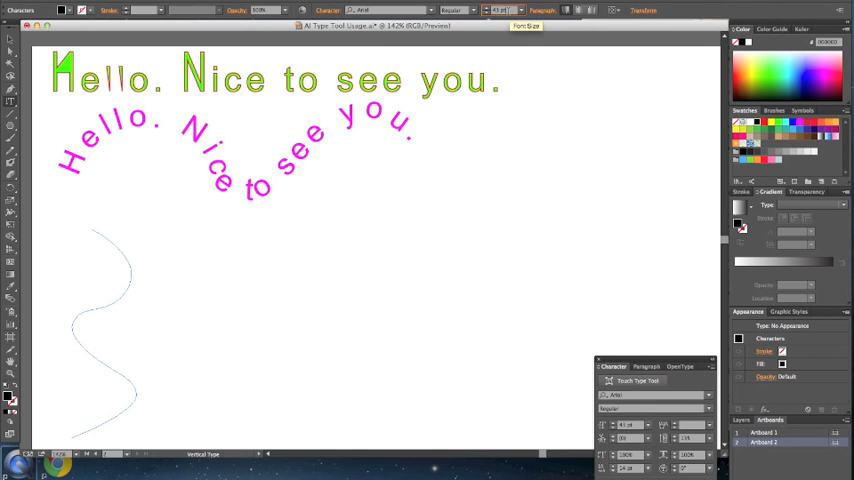
{"action": "left_click", "coordinate": [521, 11]}
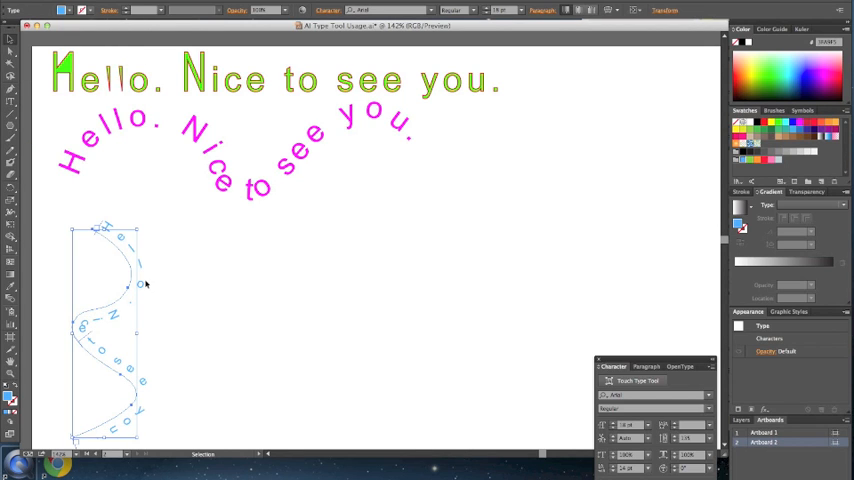
{"action": "left_click", "coordinate": [457, 10]}
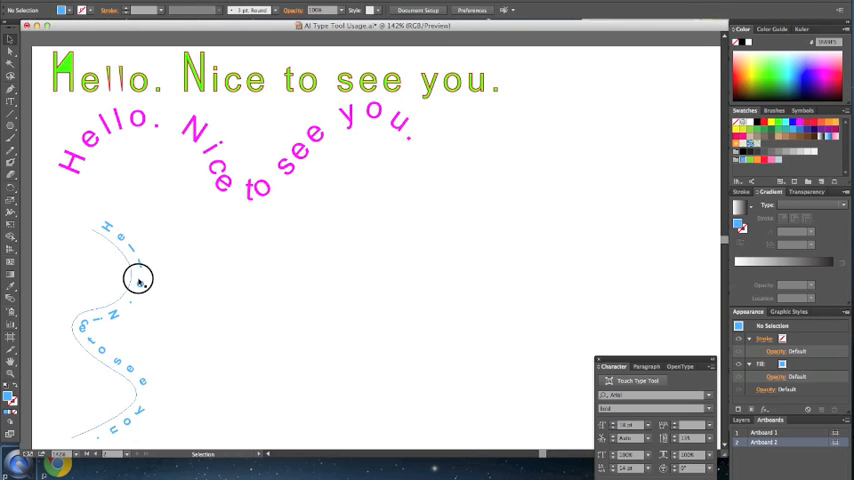
Move the light blue vertical curved text up to sit beside the magenta greeting.
{"action": "left_click_drag", "start_coordinate": [138, 278], "coordinate": [132, 230]}
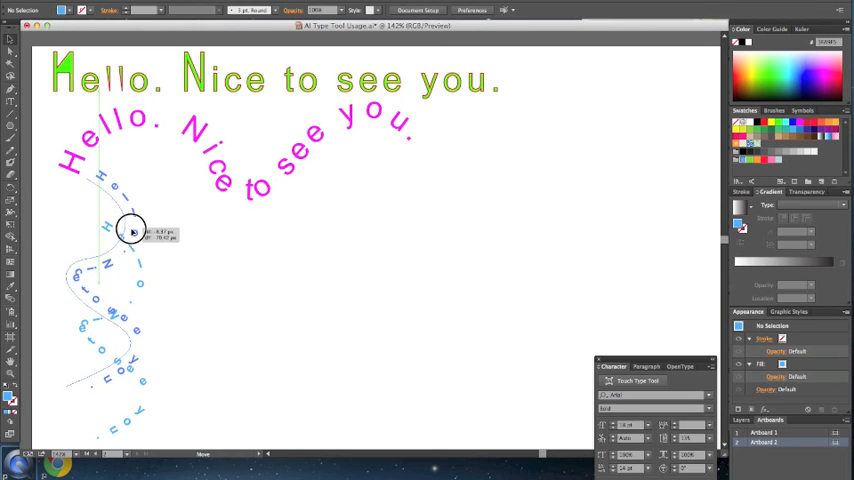
{"action": "left_click_drag", "start_coordinate": [132, 230], "coordinate": [108, 245]}
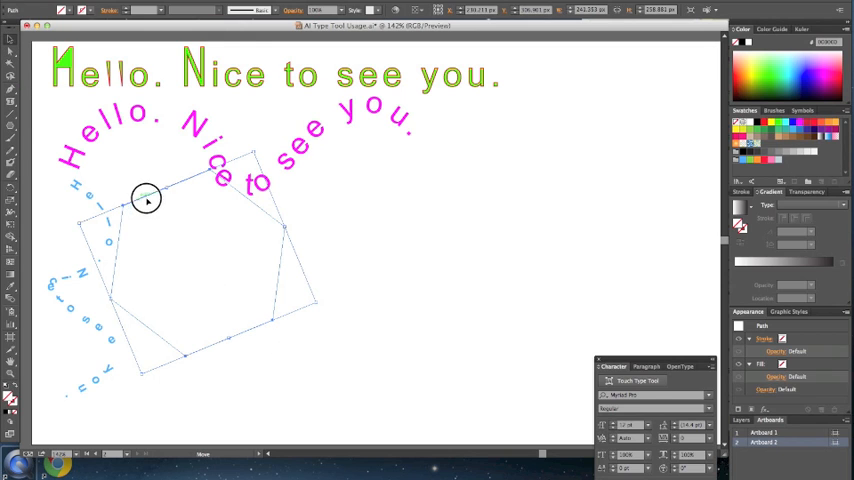
Rotate the drawn hexagon outline upright and position it below the magenta greeting.
{"action": "left_click_drag", "start_coordinate": [147, 197], "coordinate": [218, 252]}
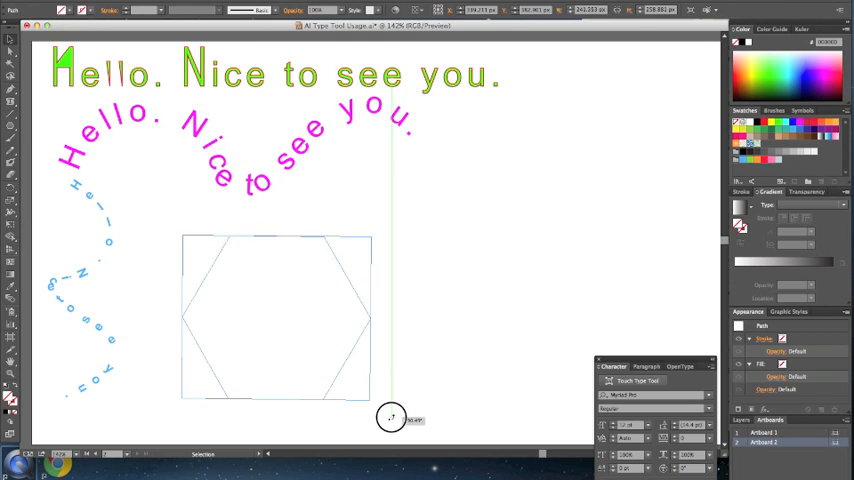
{"action": "left_click", "coordinate": [275, 318]}
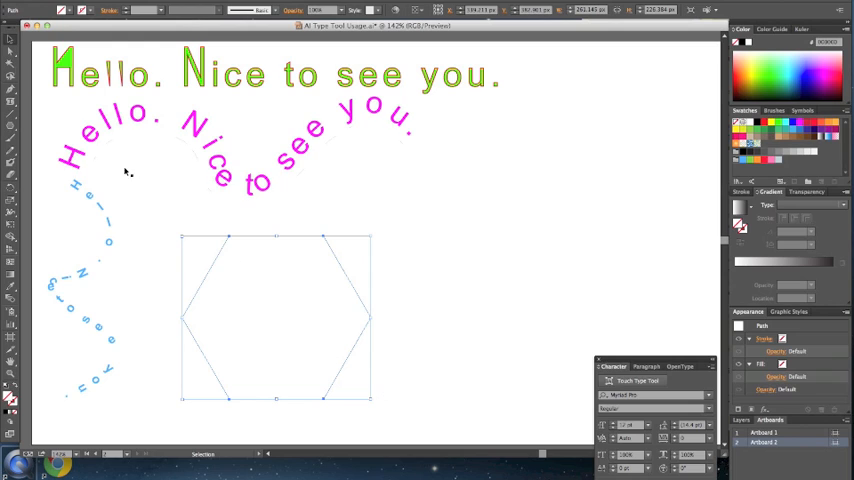
Fill the hexagon area type with repeated pink 'Hello. Nice to see you.' text, then deselect.
{"action": "left_click", "coordinate": [11, 102]}
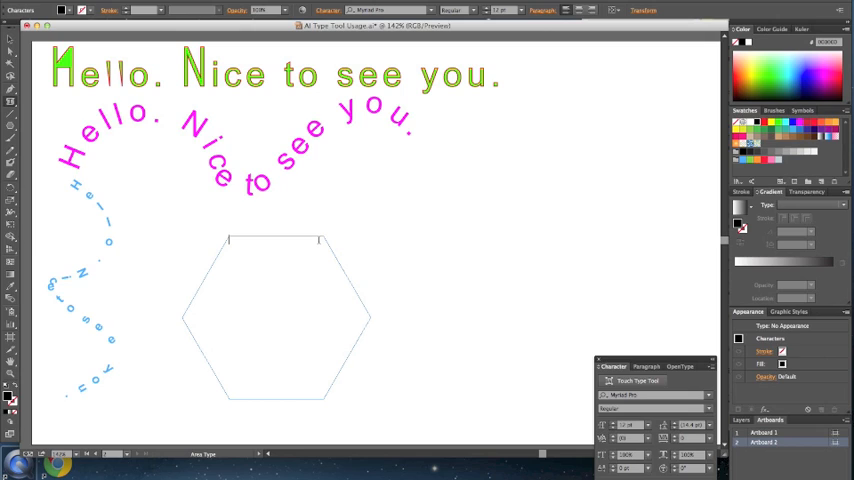
{"action": "type", "text": "Hello. Nice to s"}
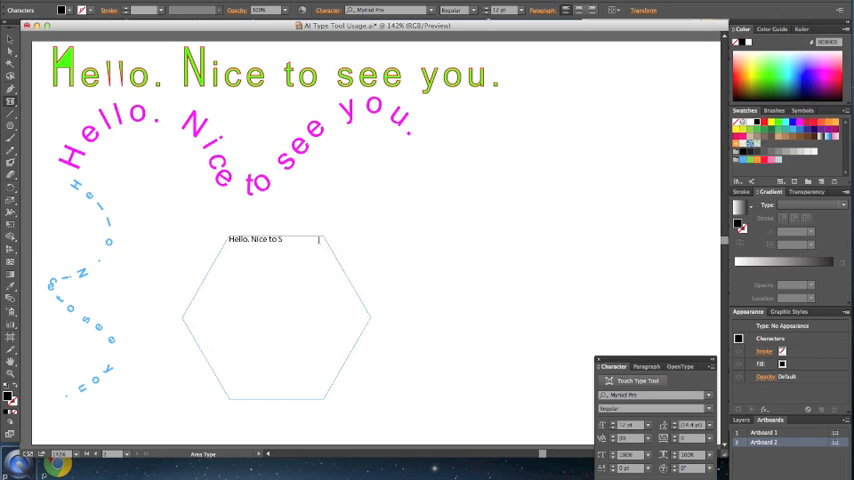
{"action": "type", "text": "ee you."}
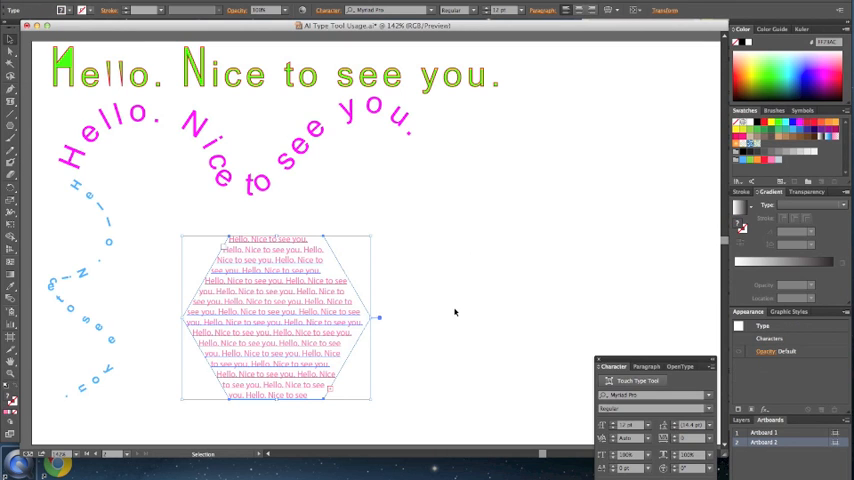
{"action": "left_click", "coordinate": [465, 345]}
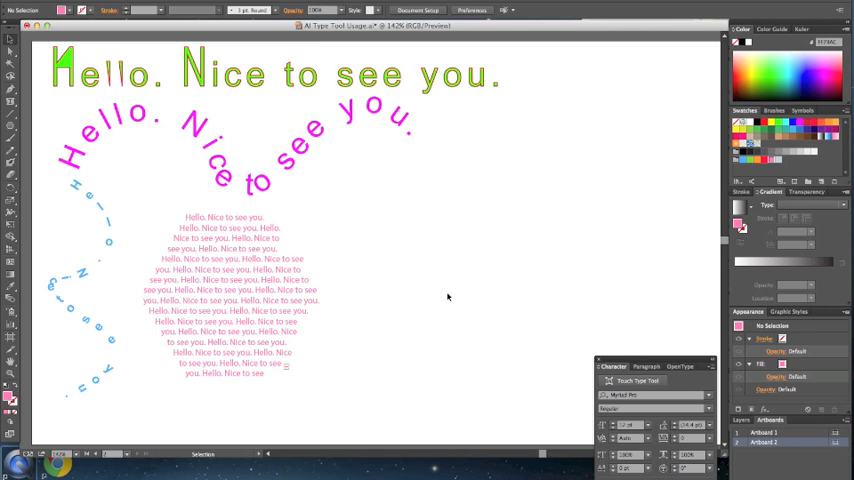
{"action": "mouse_move", "coordinate": [487, 305]}
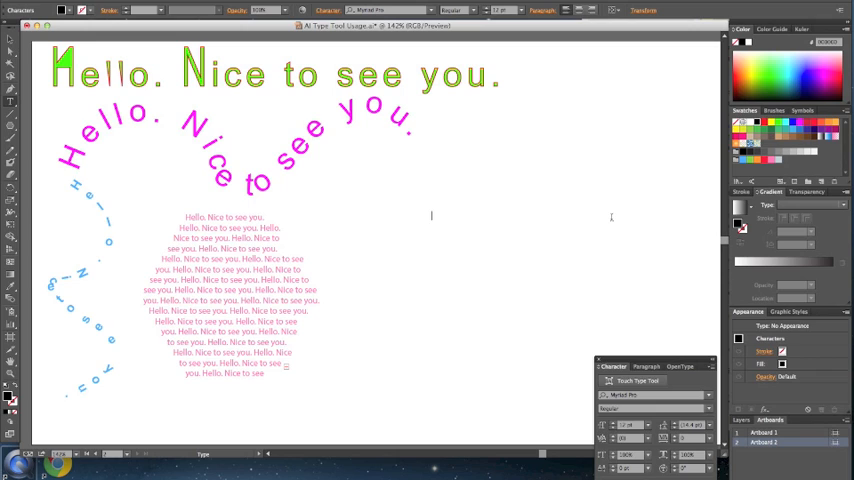
Type a maroon 'Hello. Sunshine!' point-text heading with increased tracking.
{"action": "left_click", "coordinate": [515, 10]}
{"action": "type", "text": "Hello. S"}
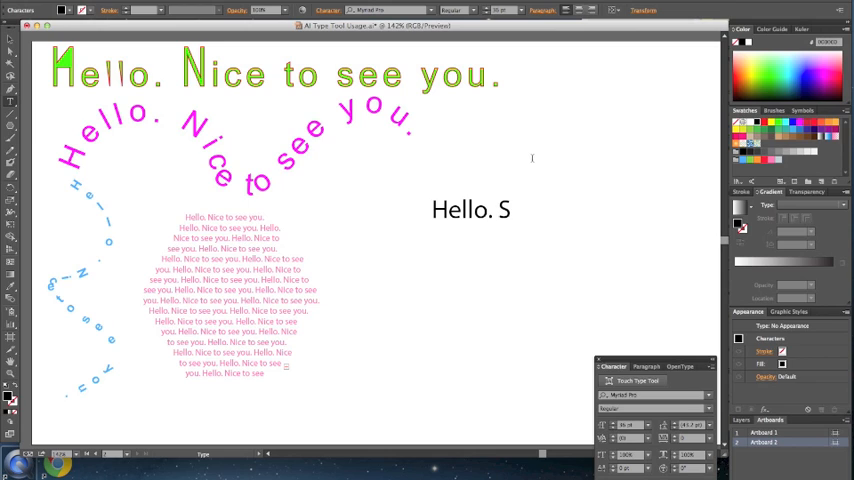
{"action": "type", "text": "unshine"}
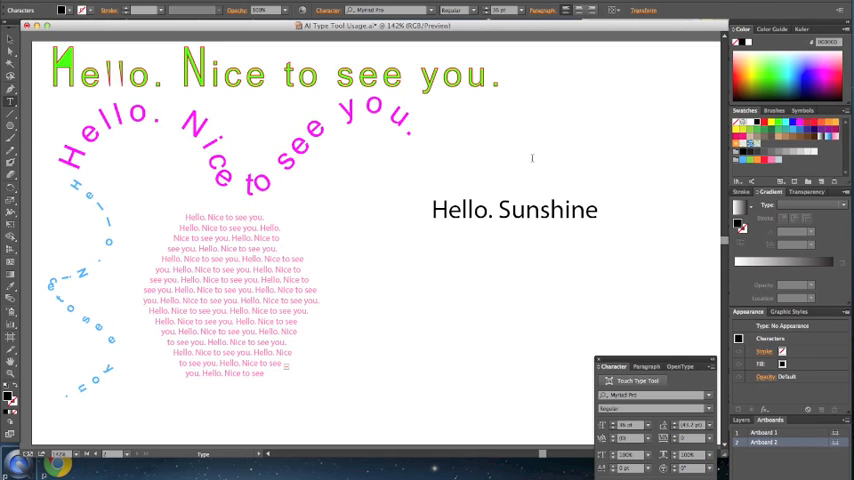
{"action": "type", "text": "!"}
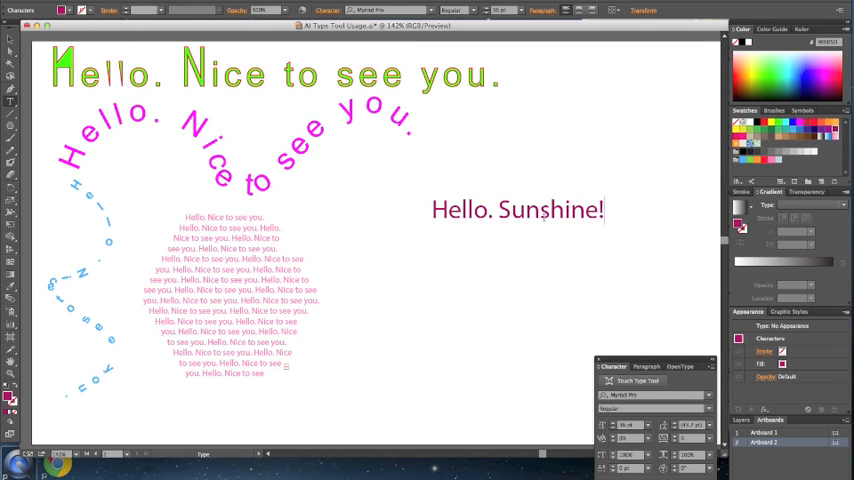
{"action": "triple_click", "coordinate": [517, 209]}
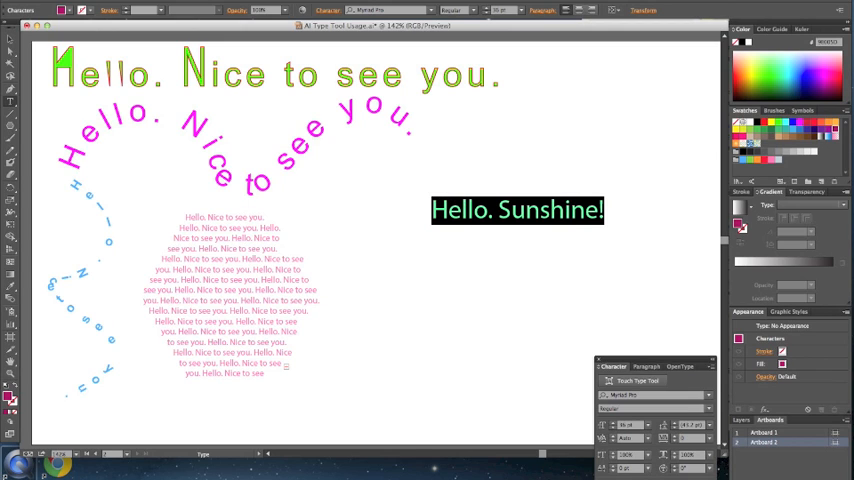
{"action": "mouse_move", "coordinate": [688, 440]}
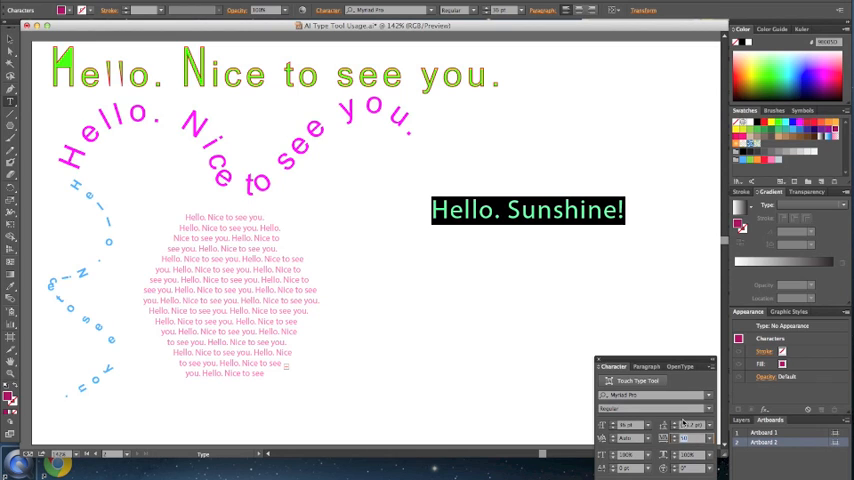
{"action": "left_click", "coordinate": [663, 209]}
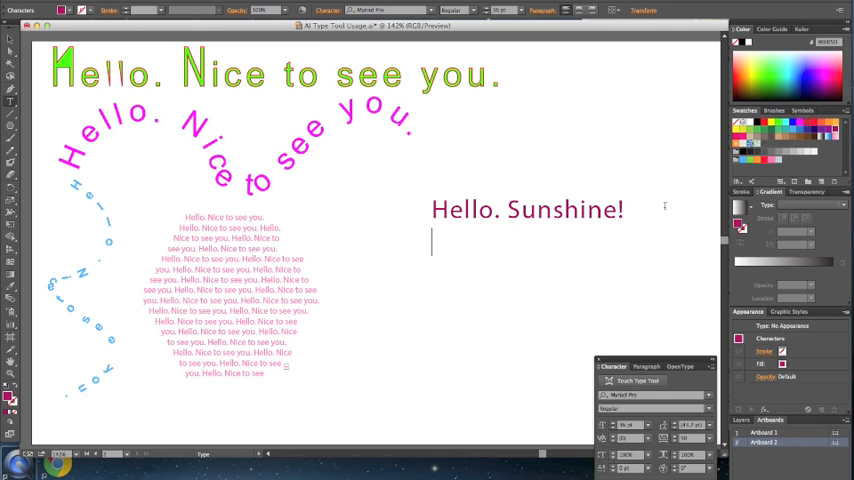
Type a second 'Hello. Sunshine!' line beneath, with 'Sunshine!' set in a smaller size.
{"action": "type", "text": "Hello. Su"}
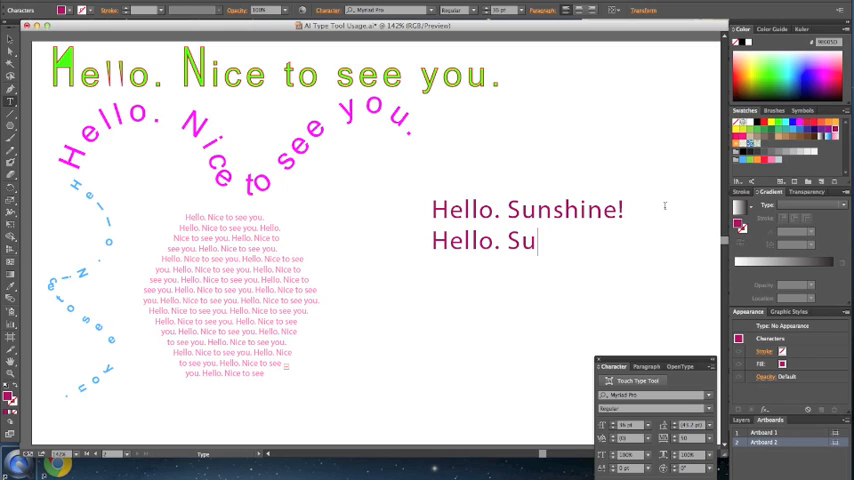
{"action": "type", "text": "nshine!"}
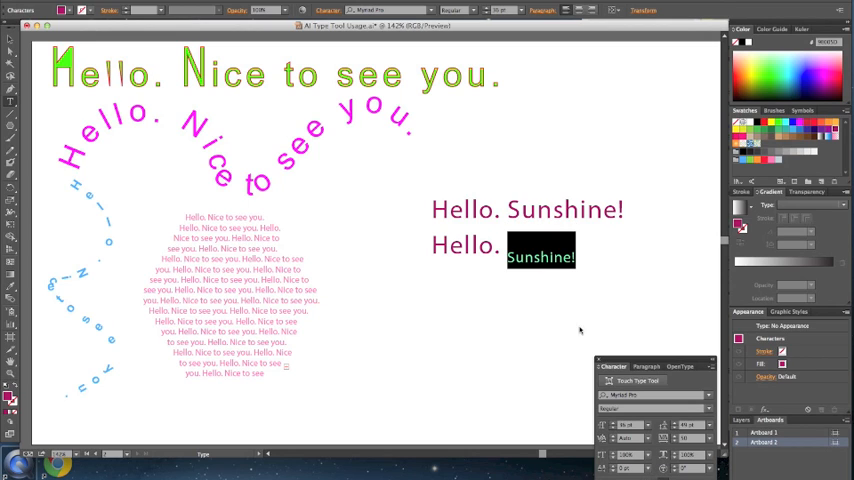
Select the top 'Hello. Sunshine!' line for the All Caps restyle.
{"action": "double_click", "coordinate": [464, 245]}
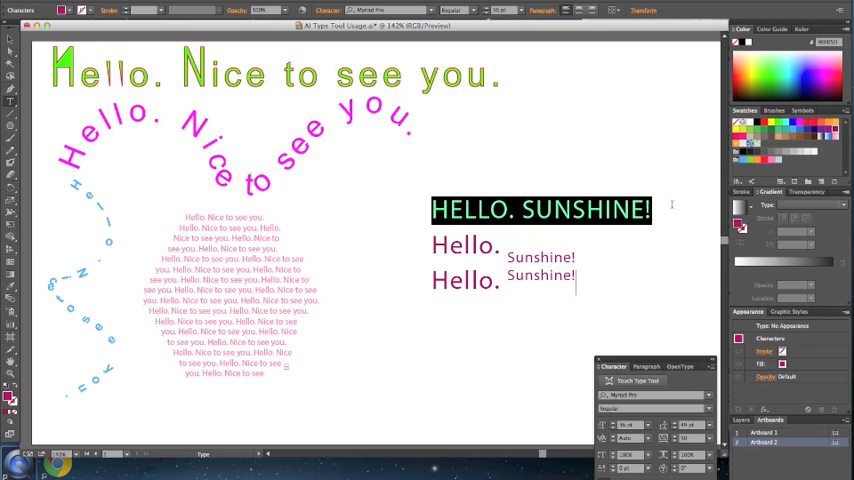
{"action": "mouse_move", "coordinate": [559, 318]}
{"action": "type", "text": "Hello. Baseline Shift"}
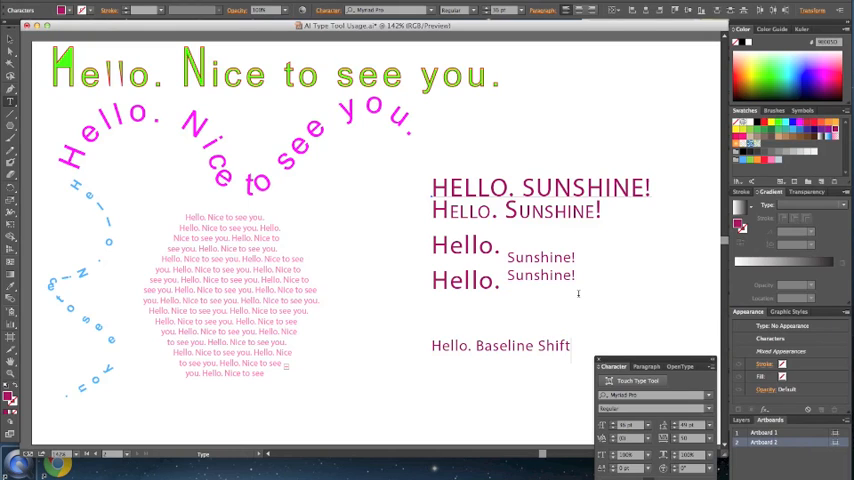
Raise the words 'Baseline' and 'Shift' progressively with increasing Baseline Shift values.
{"action": "double_click", "coordinate": [449, 346]}
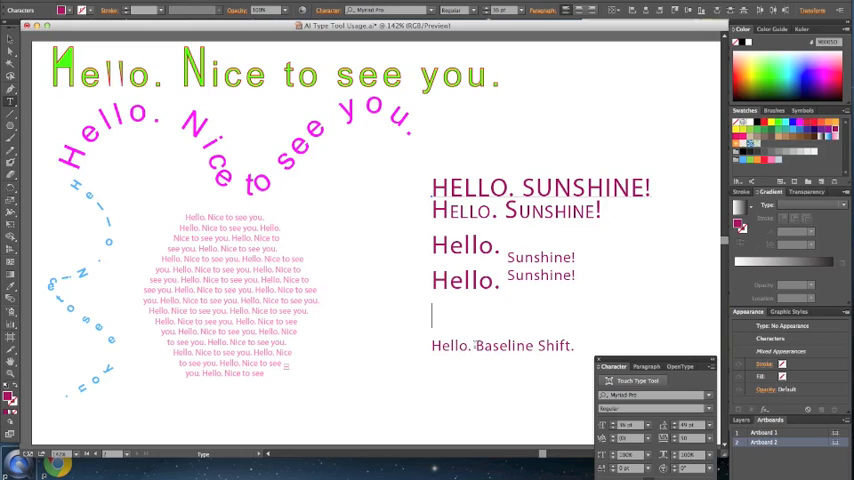
{"action": "double_click", "coordinate": [503, 346]}
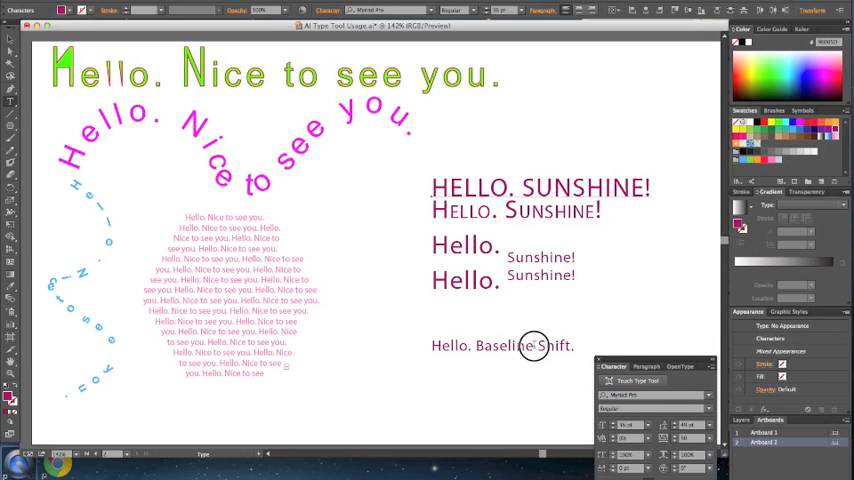
{"action": "double_click", "coordinate": [508, 345]}
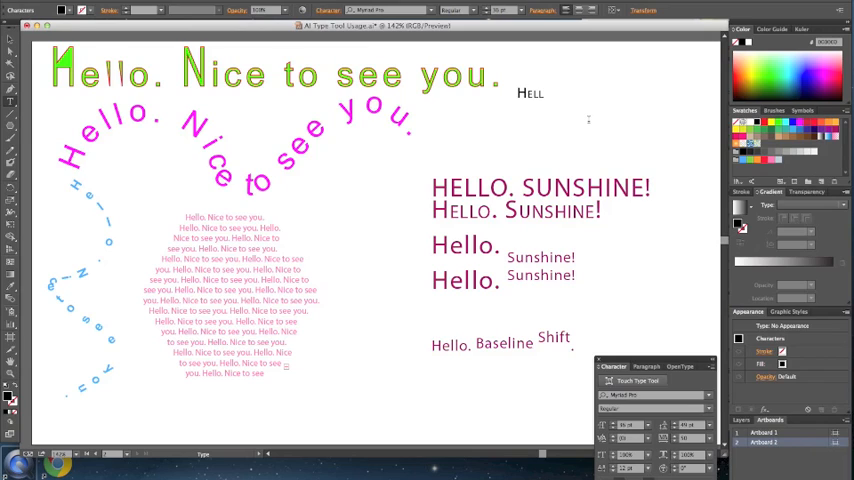
Type 'Hello My Dear!' at top right, enlarge it, and nudge it slightly lower.
{"action": "type", "text": "My Dear!"}
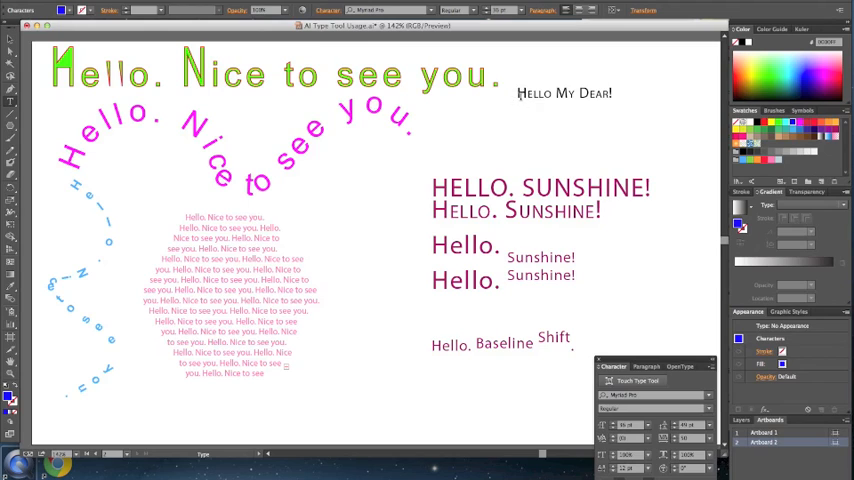
{"action": "left_click", "coordinate": [563, 93]}
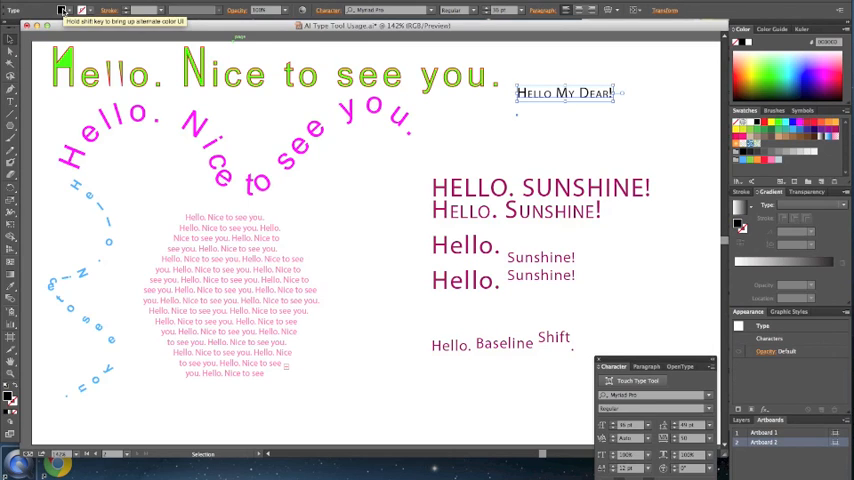
{"action": "left_click", "coordinate": [62, 10]}
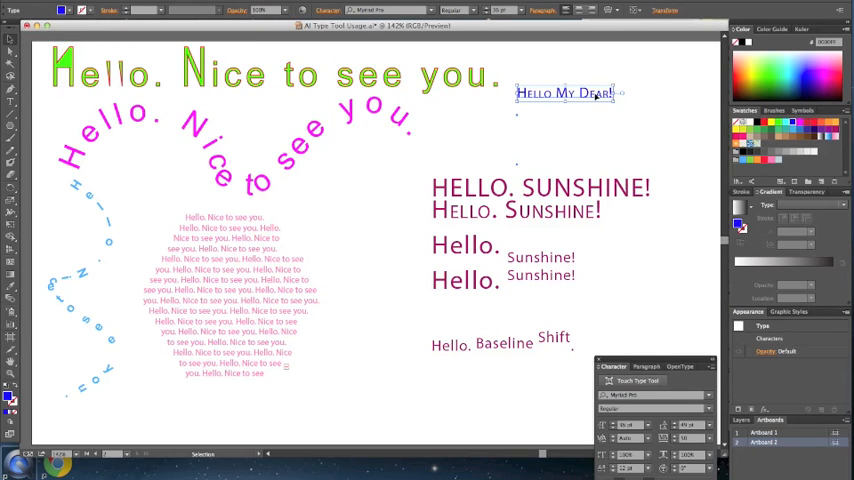
{"action": "left_click", "coordinate": [510, 11]}
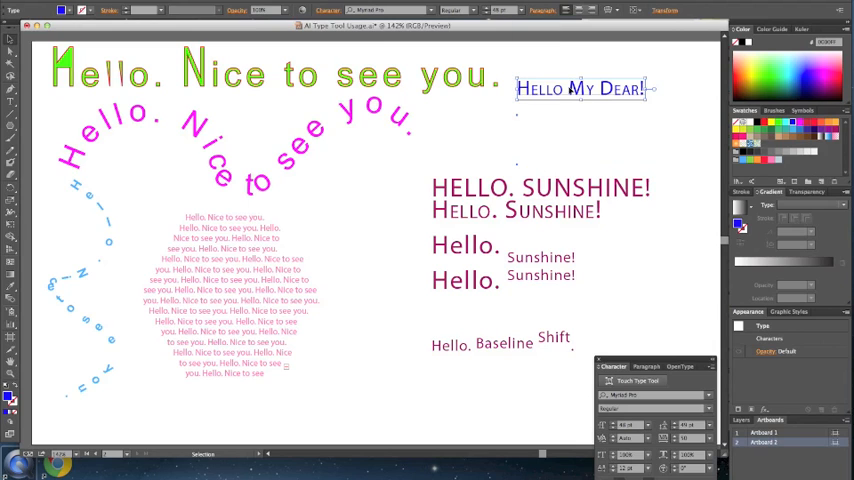
{"action": "left_click_drag", "start_coordinate": [580, 88], "coordinate": [570, 115]}
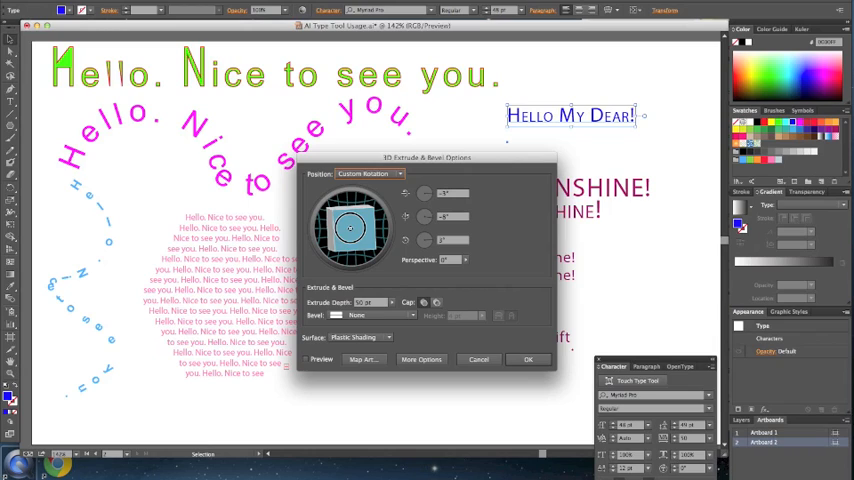
Tilt the 'Hello My Dear!' 3D extrusion with Preview on, apply it, and deselect.
{"action": "left_click_drag", "start_coordinate": [350, 225], "coordinate": [348, 228]}
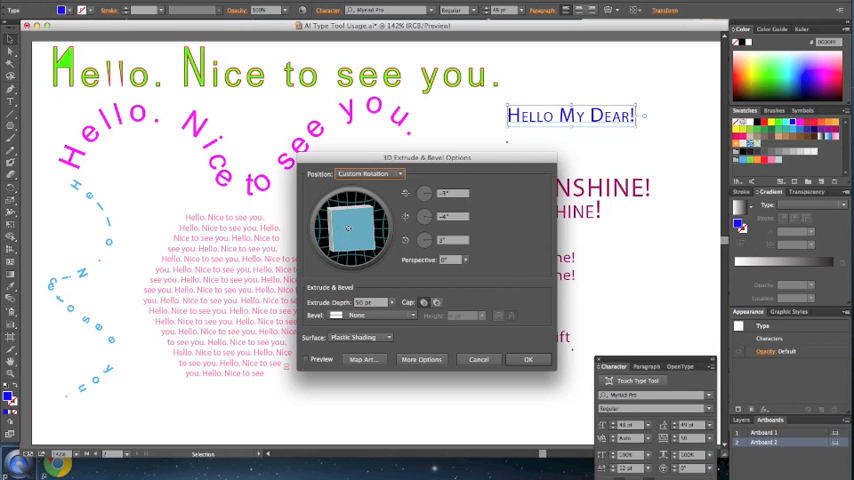
{"action": "left_click", "coordinate": [306, 359]}
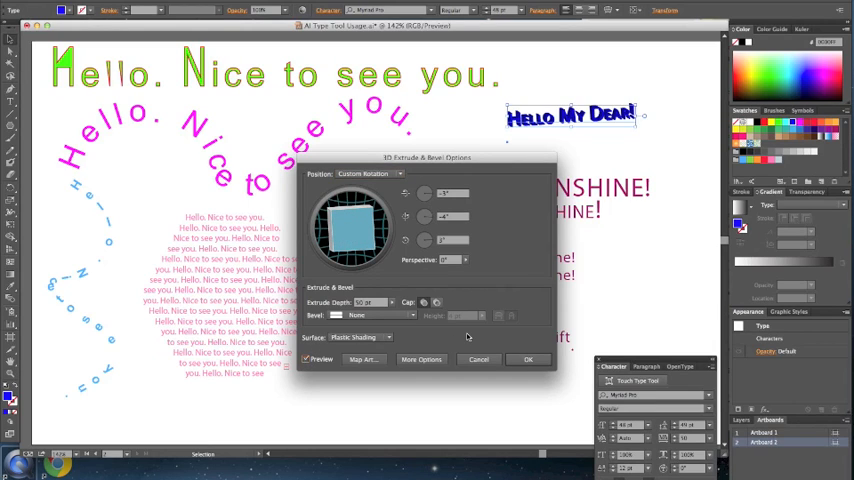
{"action": "mouse_move", "coordinate": [468, 335]}
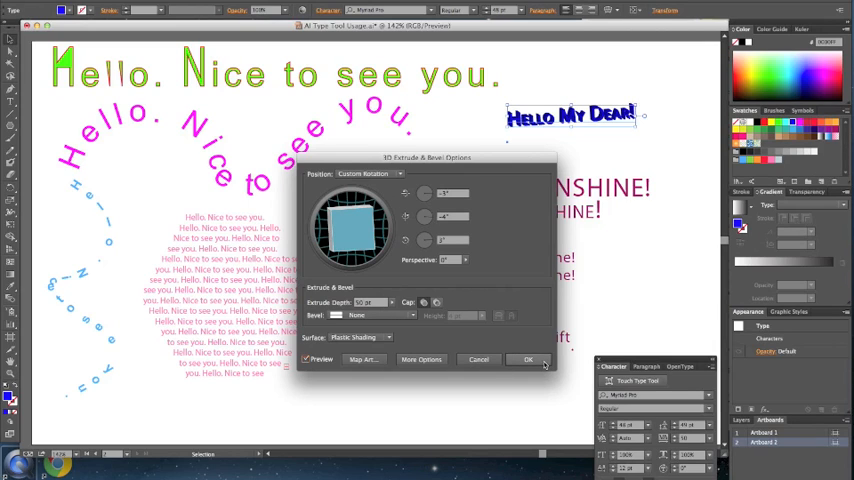
{"action": "left_click", "coordinate": [528, 359]}
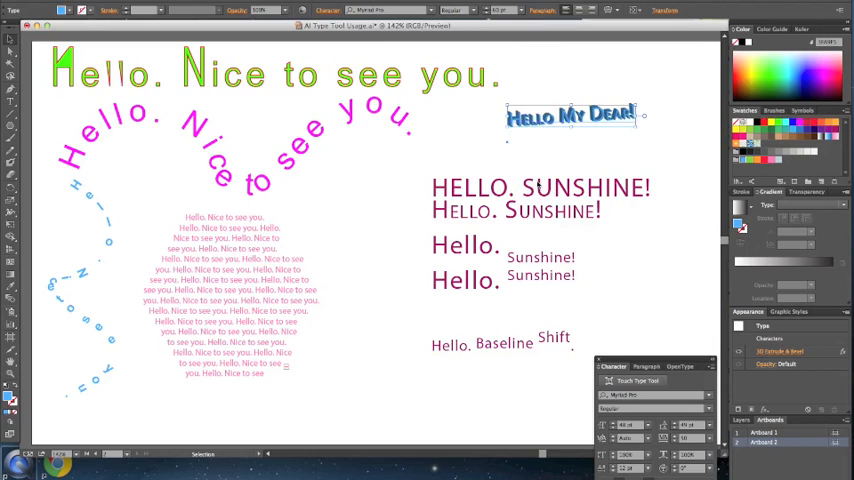
{"action": "left_click", "coordinate": [607, 149]}
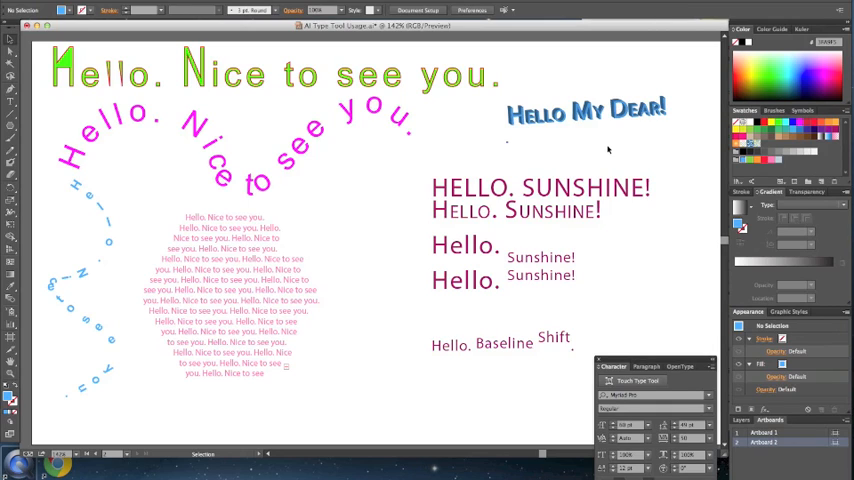
{"action": "mouse_move", "coordinate": [604, 149]}
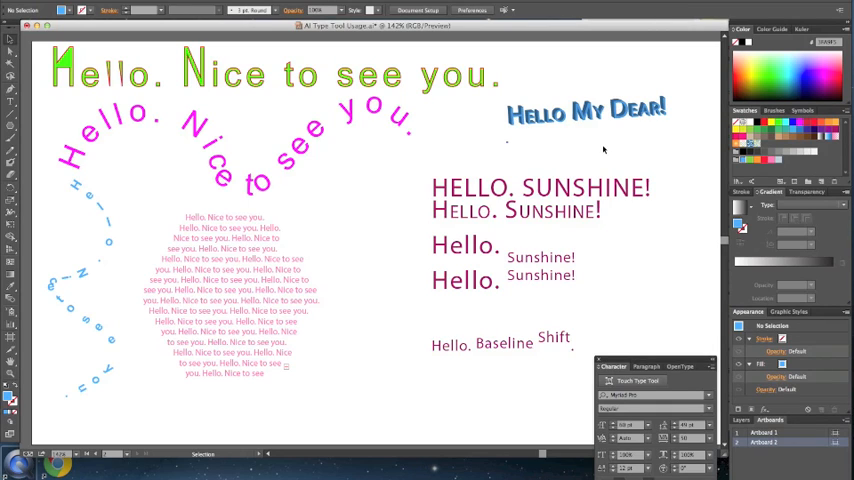